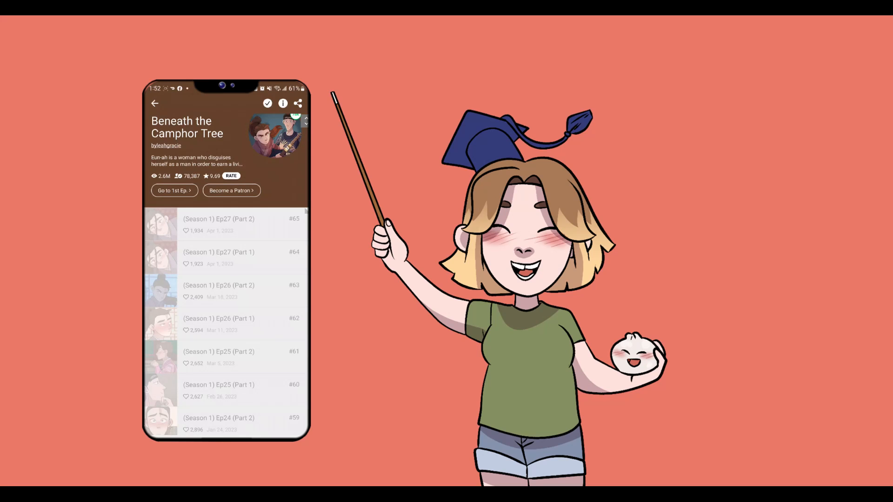
Step: Scroll down the webtoon episode list before heading to the ACON homepage
{"action": "scroll", "scroll_direction": "down", "scroll_amount": 3}
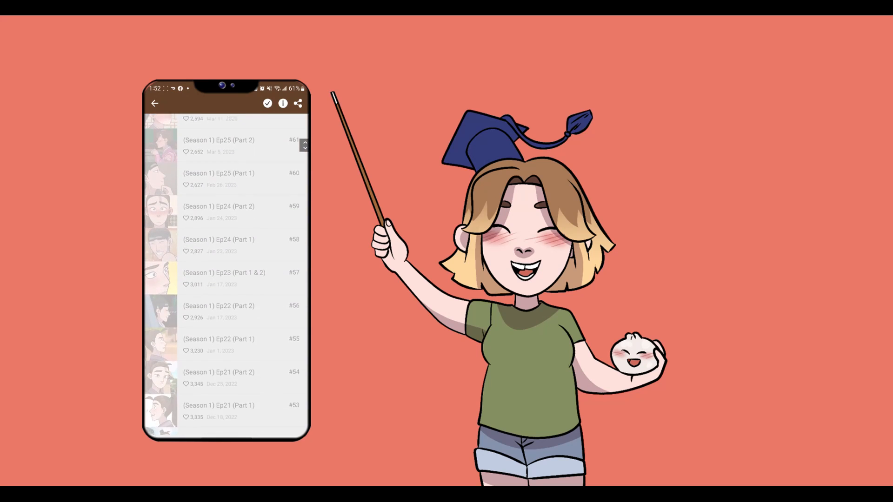
{"action": "scroll", "scroll_direction": "down", "scroll_amount": 3}
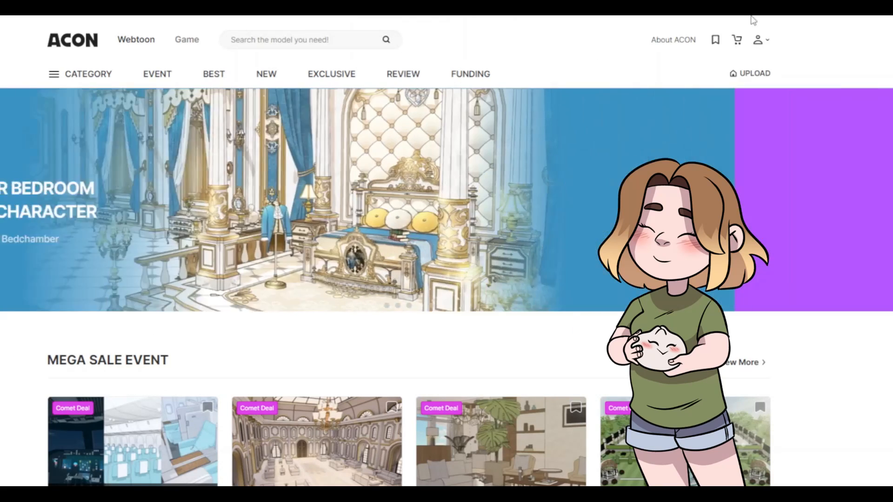
Step: Scroll down the ACON homepage through the sale event model listings
{"action": "scroll", "scroll_direction": "down", "scroll_amount": 3}
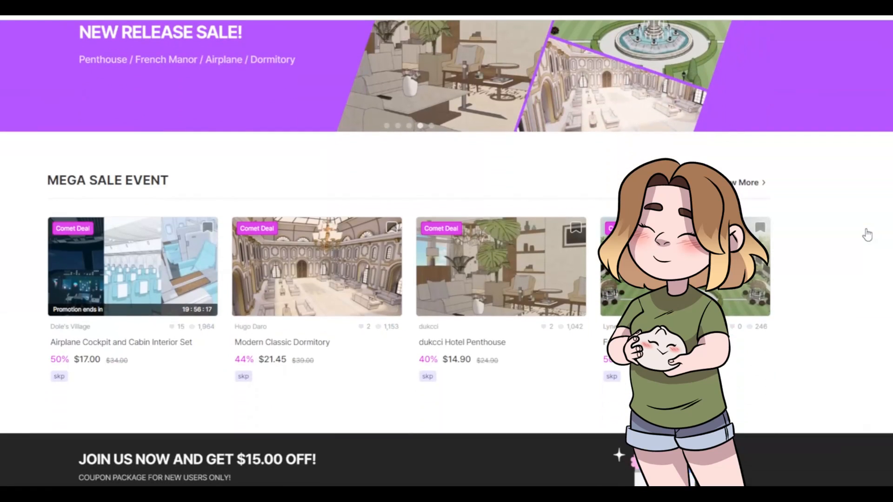
{"action": "scroll", "scroll_direction": "down", "scroll_amount": 3}
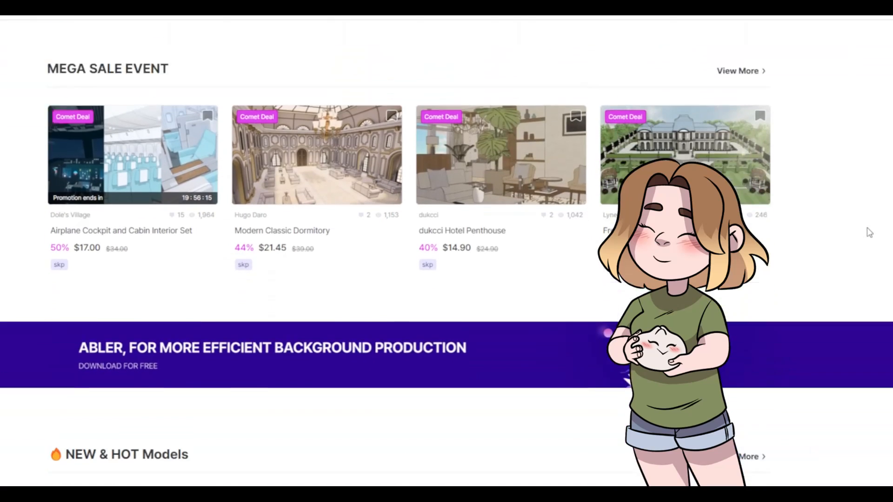
{"action": "scroll", "scroll_direction": "down", "scroll_amount": 3}
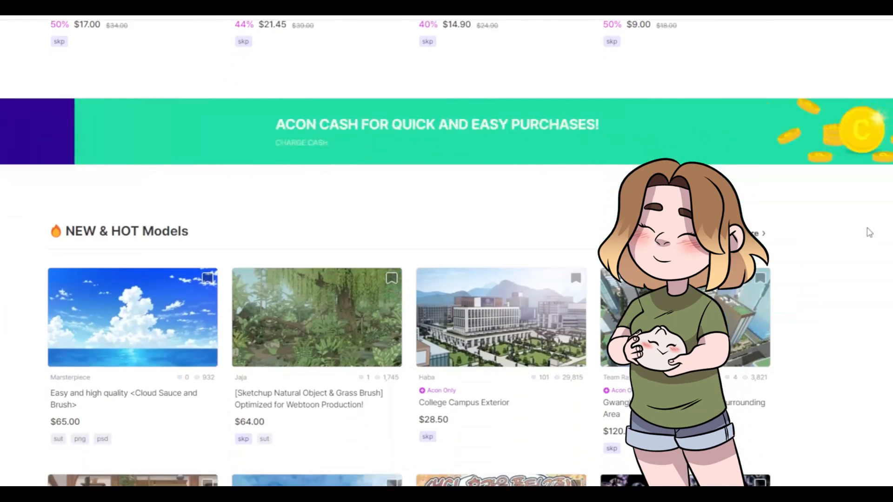
{"action": "scroll", "scroll_direction": "down", "scroll_amount": 3}
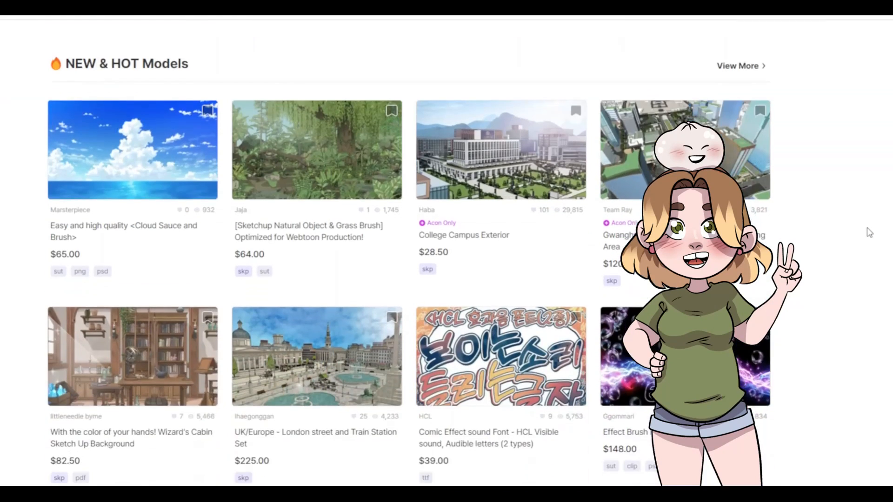
{"action": "scroll", "scroll_direction": "down", "scroll_amount": 3}
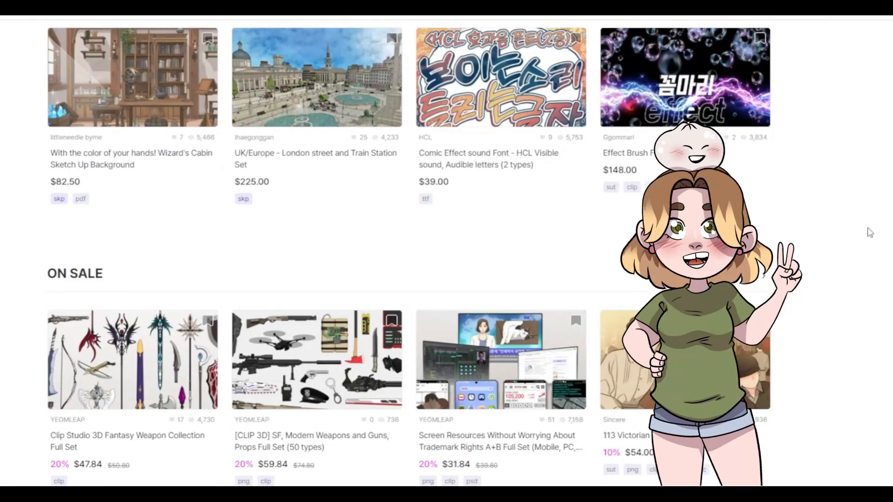
{"action": "scroll", "scroll_direction": "down", "scroll_amount": 3}
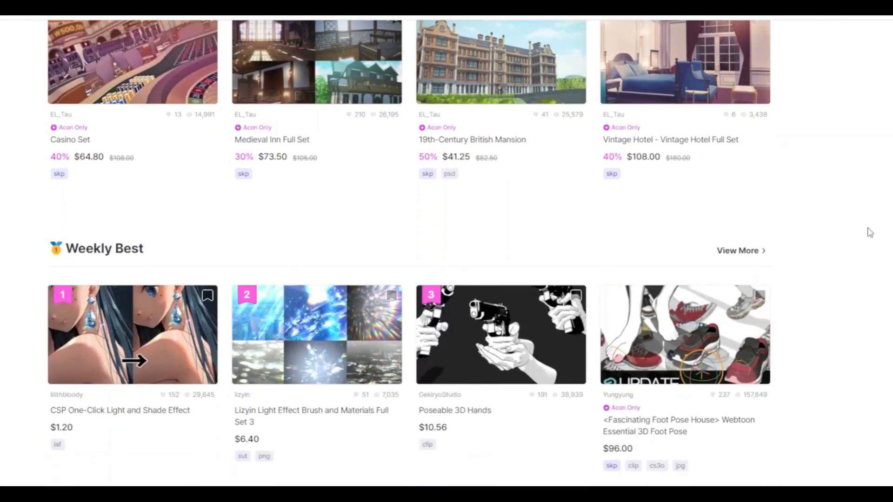
{"action": "scroll", "scroll_direction": "down", "scroll_amount": 3}
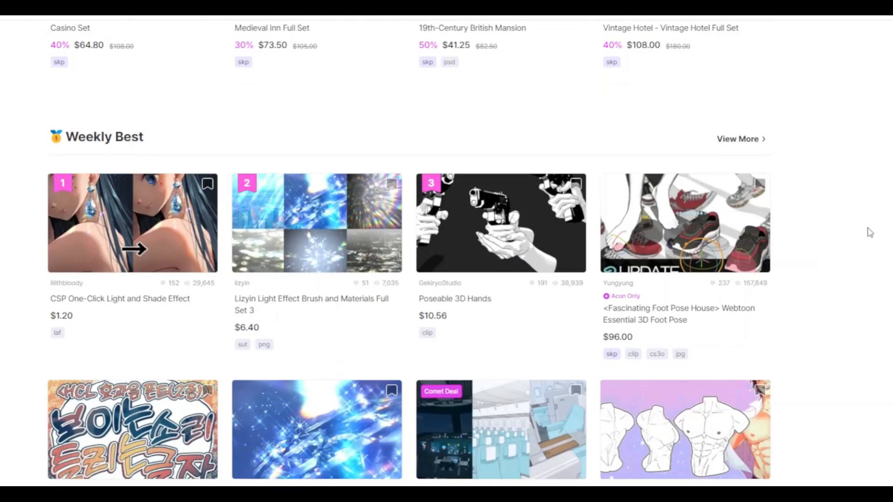
{"action": "scroll", "scroll_direction": "down", "scroll_amount": 3}
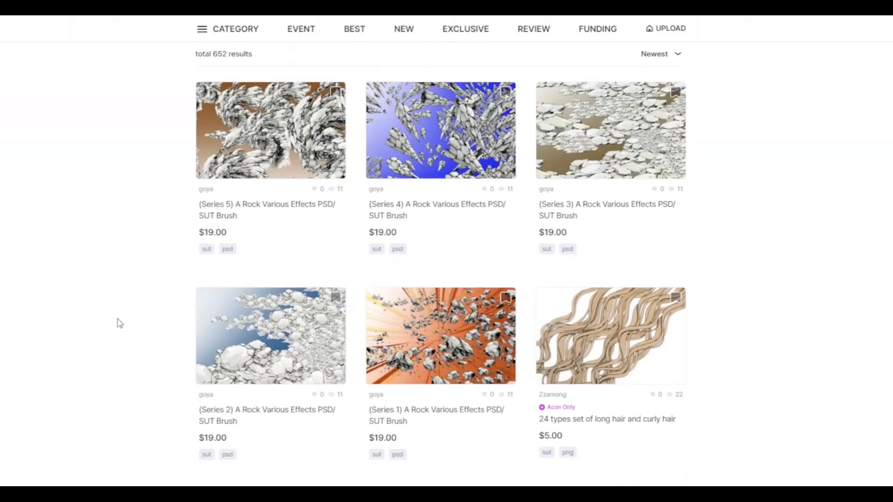
{"action": "scroll", "scroll_direction": "down", "scroll_amount": 3}
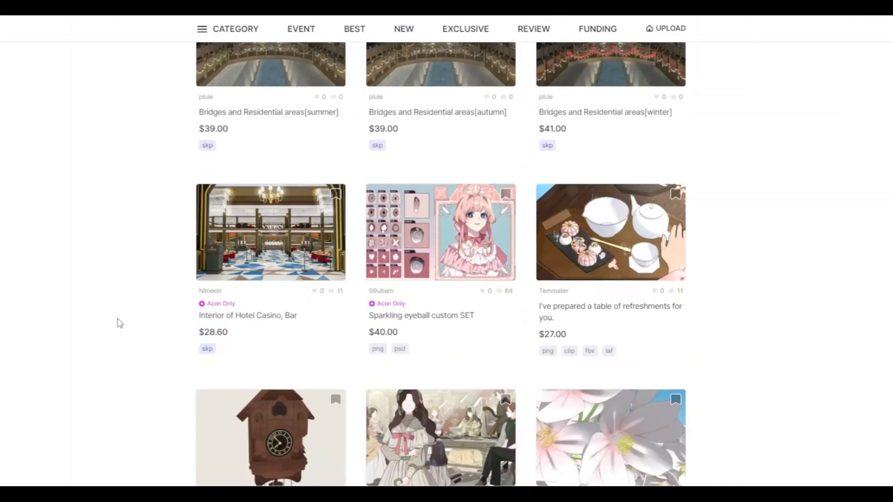
{"action": "scroll", "scroll_direction": "down", "scroll_amount": 3}
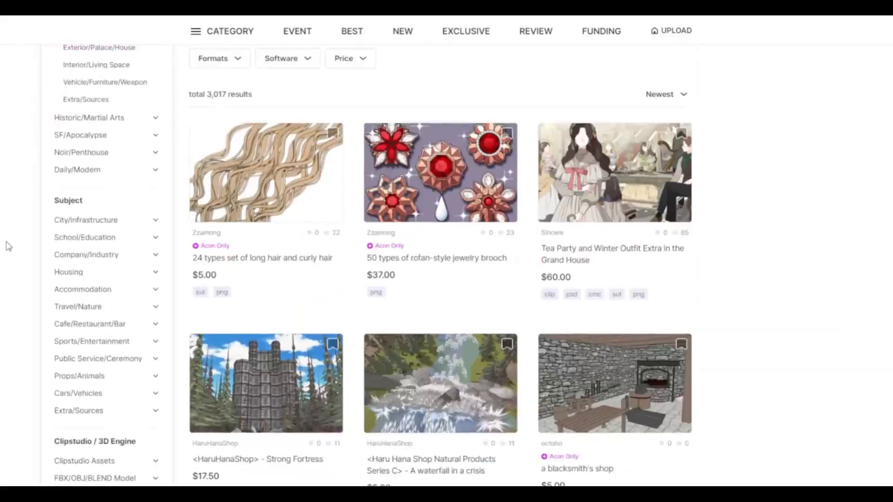
Step: Filter the store to the Daily/Modern genre and browse its 5,906 results
{"action": "left_click", "coordinate": [89, 117]}
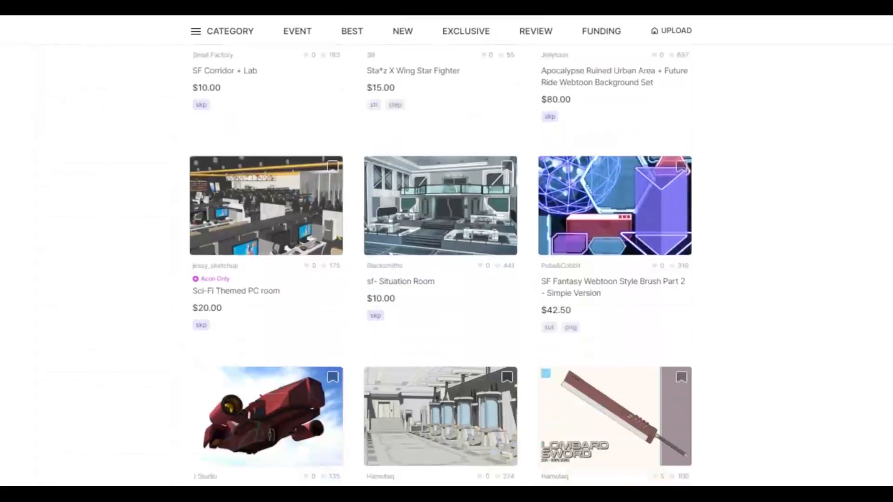
{"action": "scroll", "scroll_direction": "down", "scroll_amount": 3}
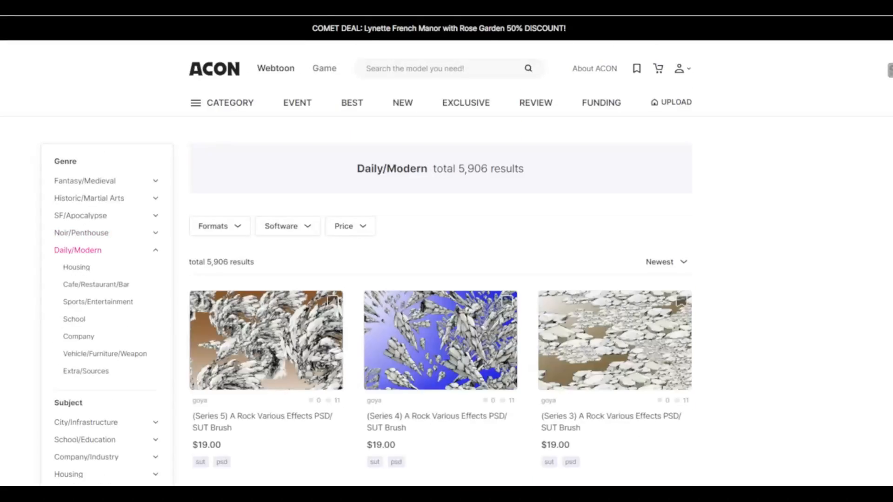
{"action": "scroll", "scroll_direction": "down", "scroll_amount": 3}
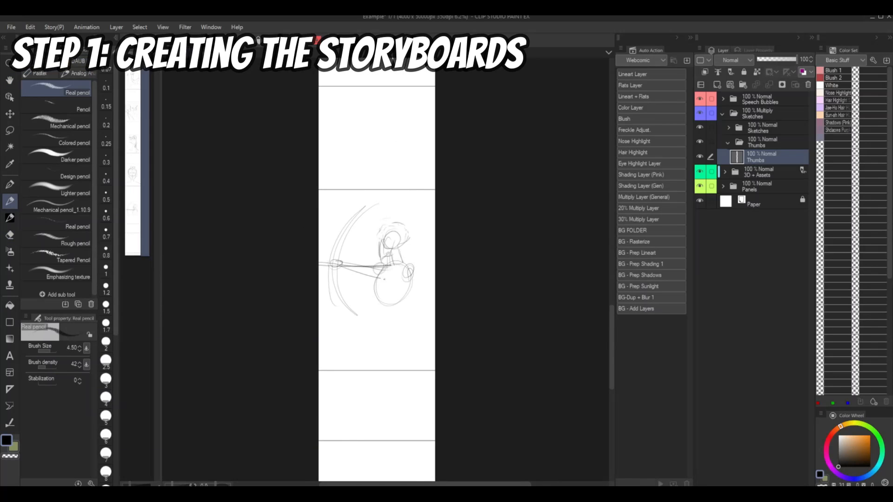
Step: Scroll up through the Thumbs layer storyboard sketches on the episode canvas
{"action": "scroll", "scroll_direction": "up", "scroll_amount": 3}
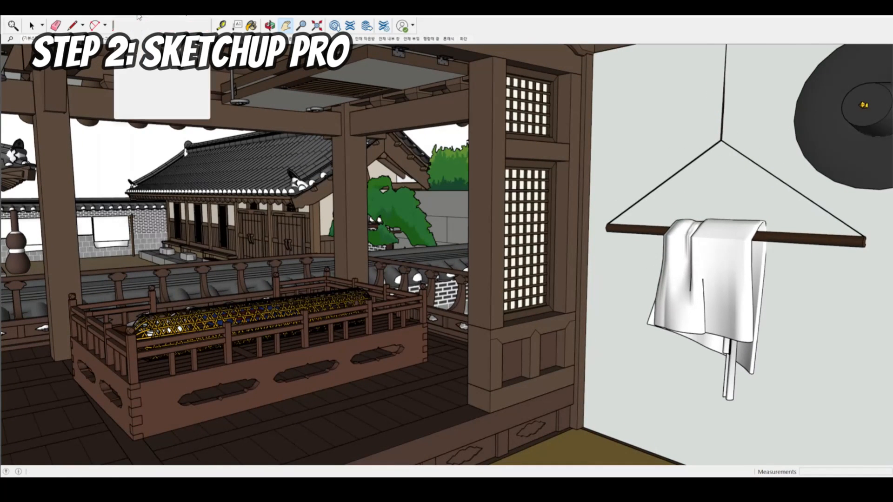
Step: Activate the Interact tool from the Tools menu to trigger dynamic component behaviours
{"action": "left_click", "coordinate": [137, 16]}
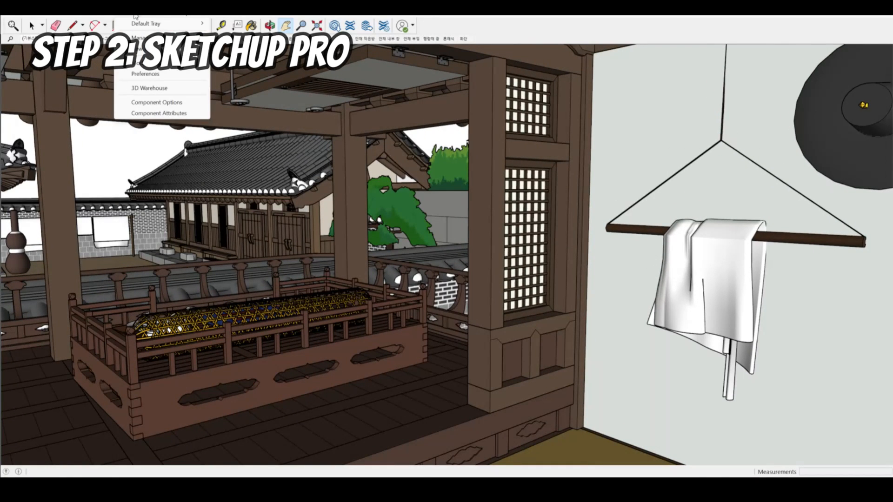
{"action": "mouse_move", "coordinate": [158, 113]}
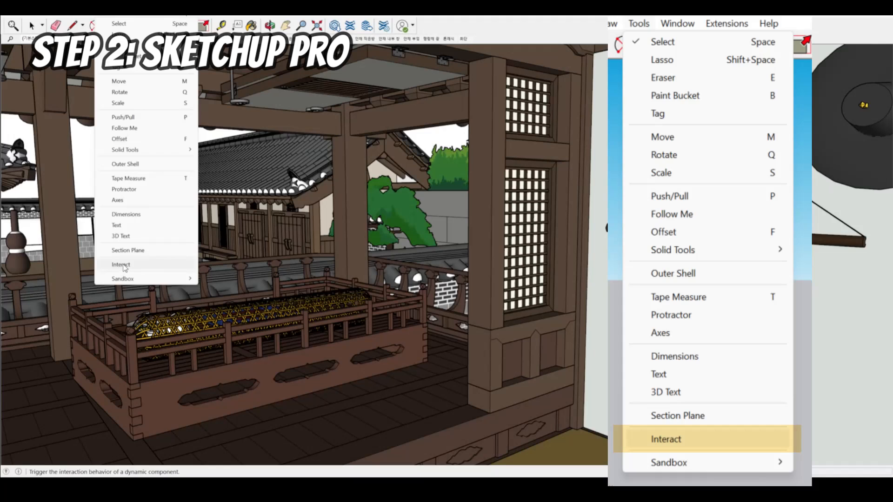
{"action": "left_click", "coordinate": [121, 264]}
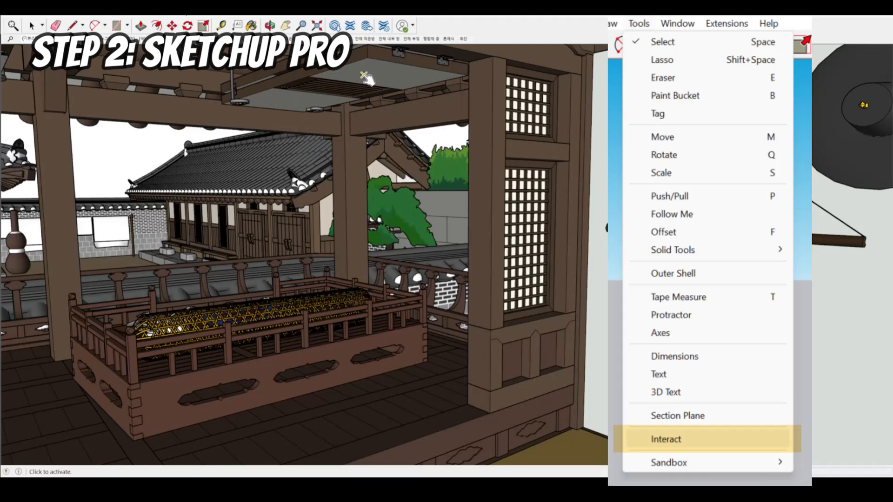
{"action": "mouse_move", "coordinate": [361, 77]}
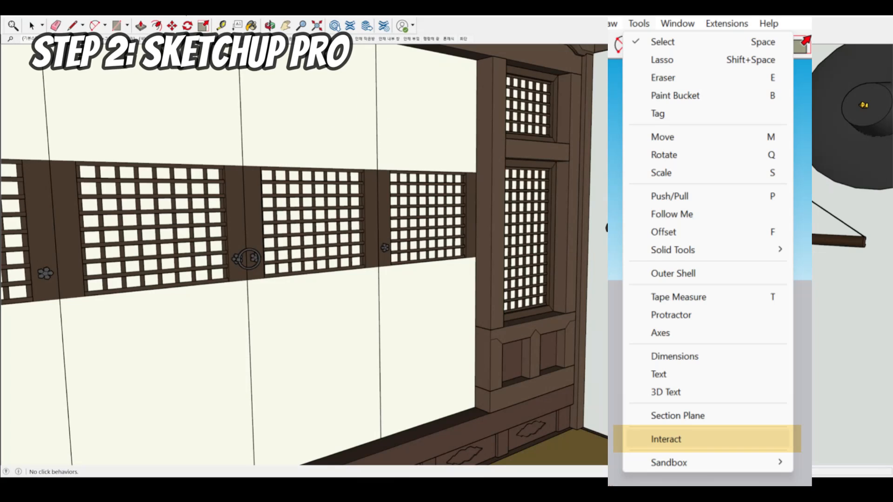
{"action": "mouse_move", "coordinate": [290, 196]}
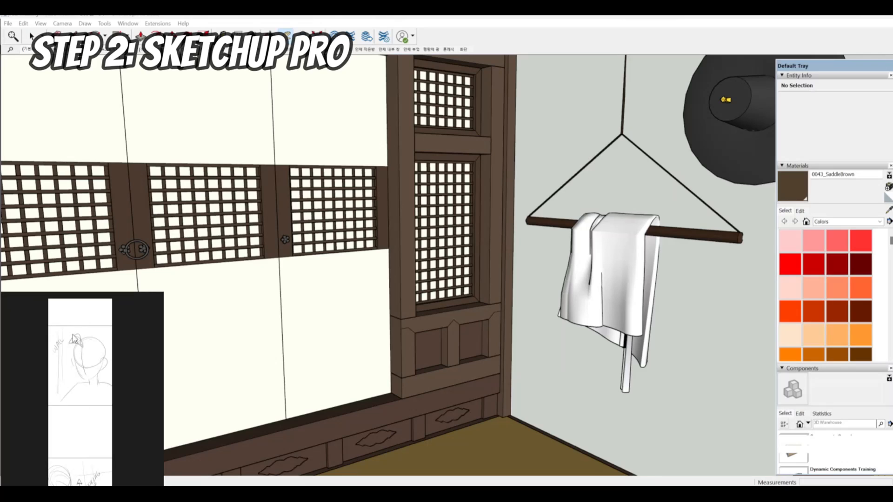
{"action": "mouse_move", "coordinate": [45, 379]}
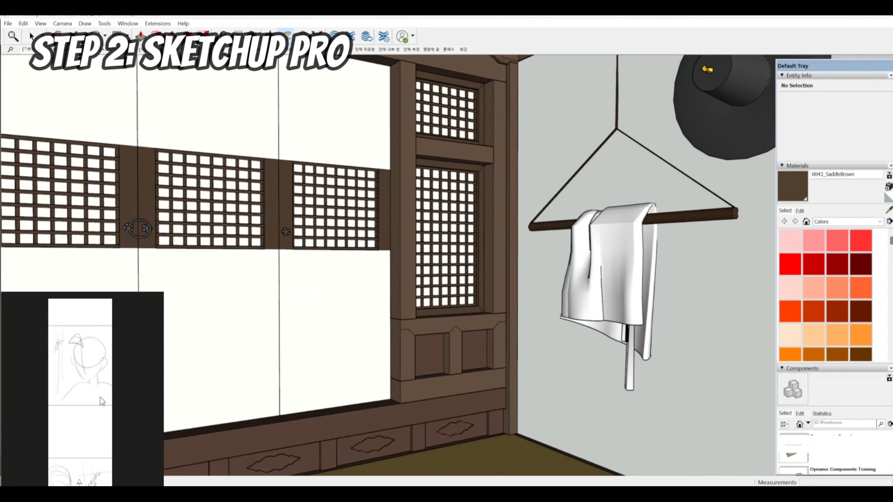
{"action": "mouse_move", "coordinate": [62, 339]}
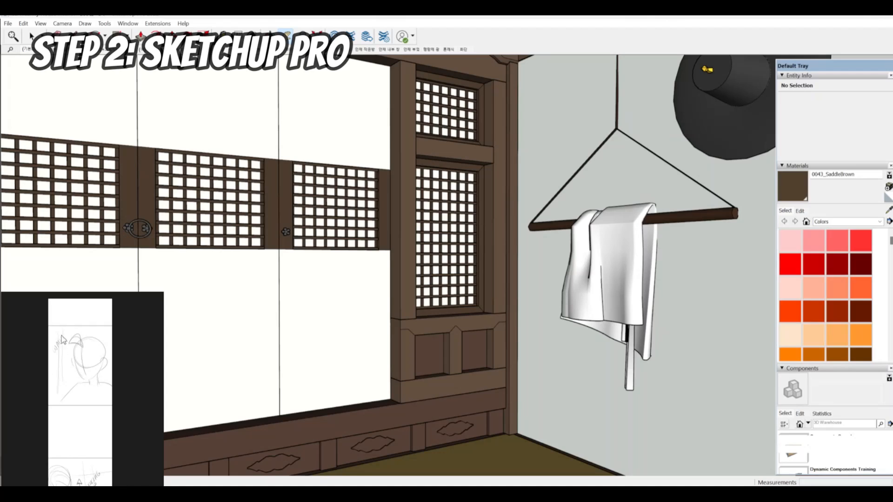
{"action": "mouse_move", "coordinate": [466, 258]}
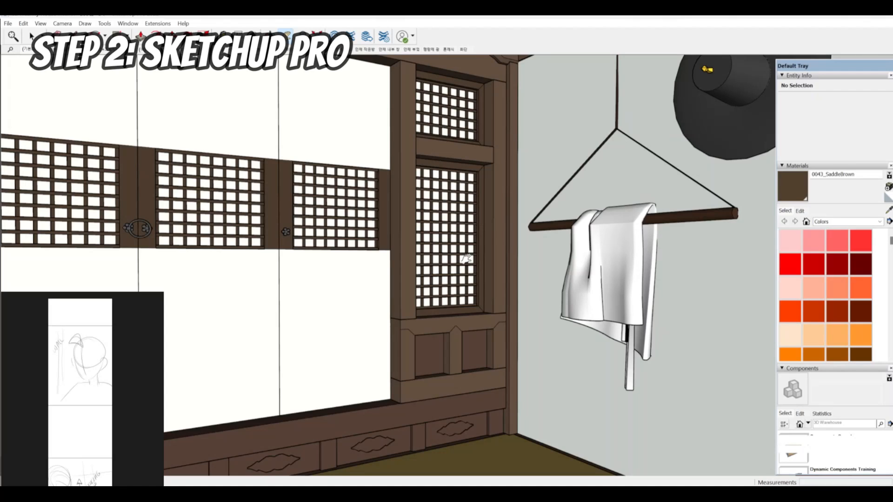
{"action": "mouse_move", "coordinate": [455, 321]}
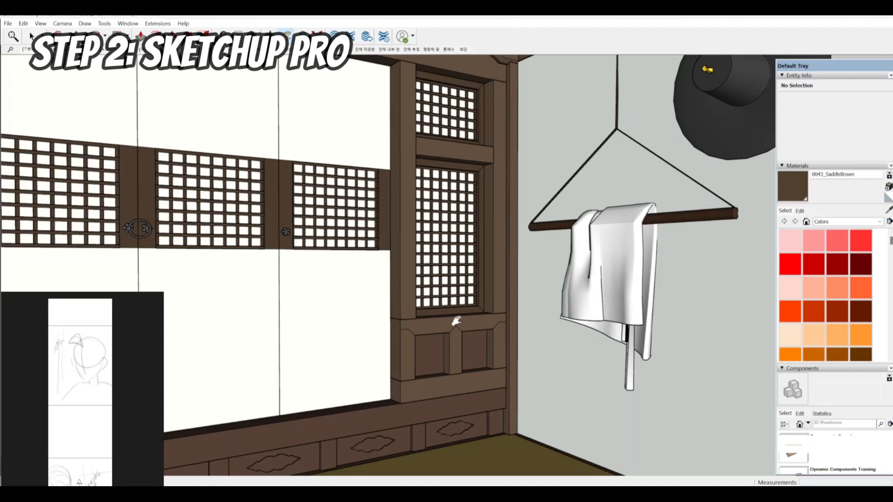
{"action": "mouse_move", "coordinate": [419, 365]}
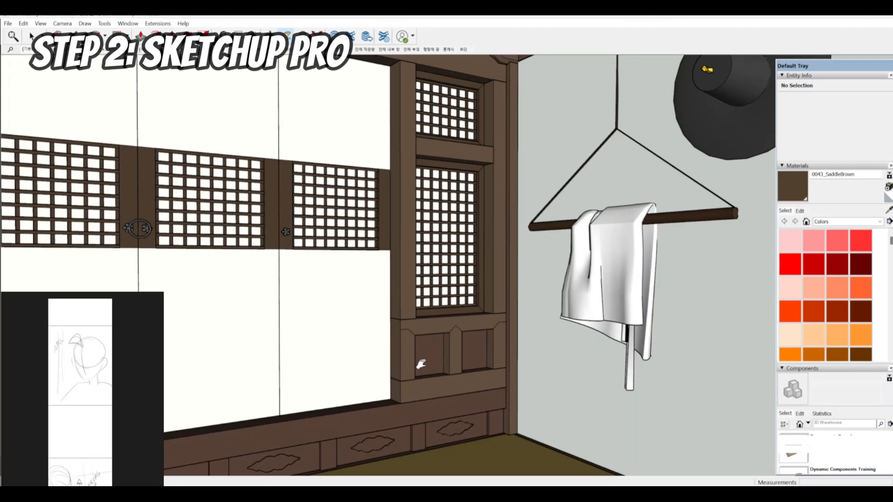
{"action": "mouse_move", "coordinate": [424, 365]}
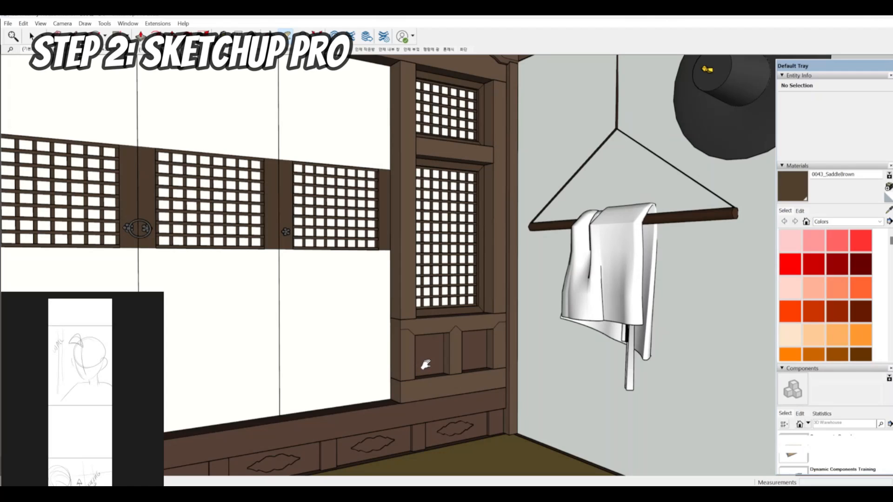
{"action": "mouse_move", "coordinate": [426, 371]}
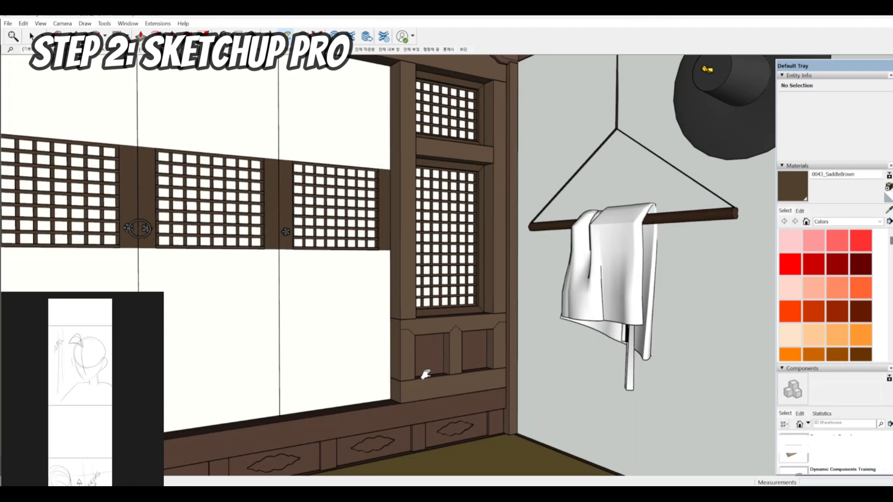
{"action": "mouse_move", "coordinate": [453, 357]}
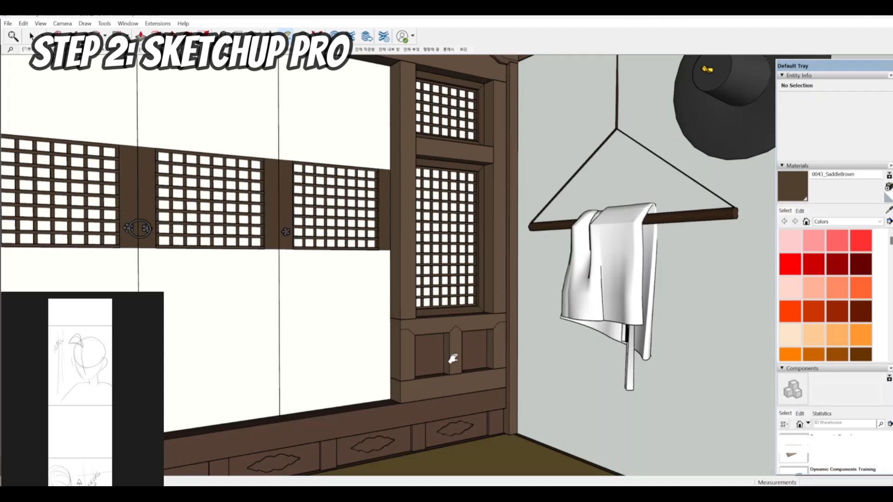
{"action": "mouse_move", "coordinate": [444, 348]}
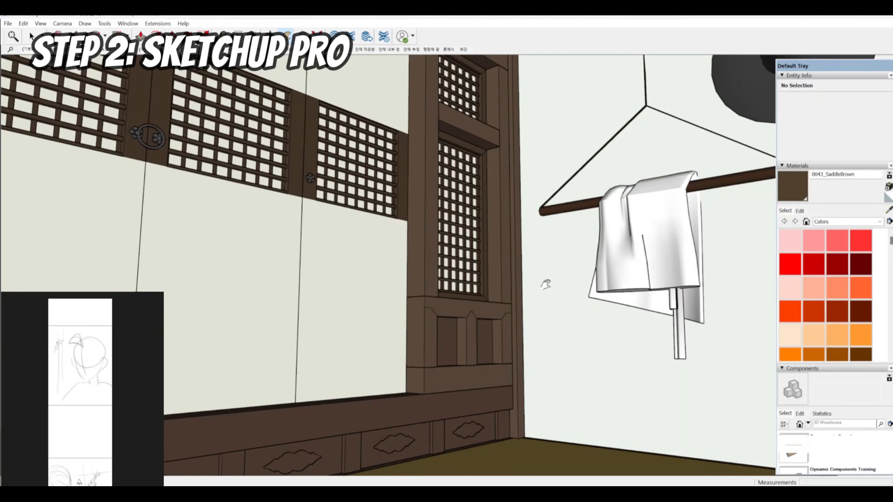
{"action": "mouse_move", "coordinate": [686, 324]}
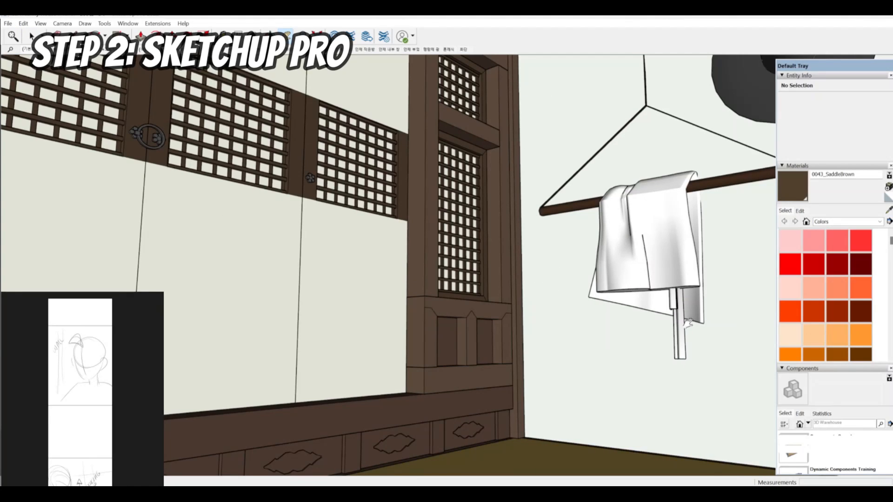
{"action": "mouse_move", "coordinate": [450, 150]}
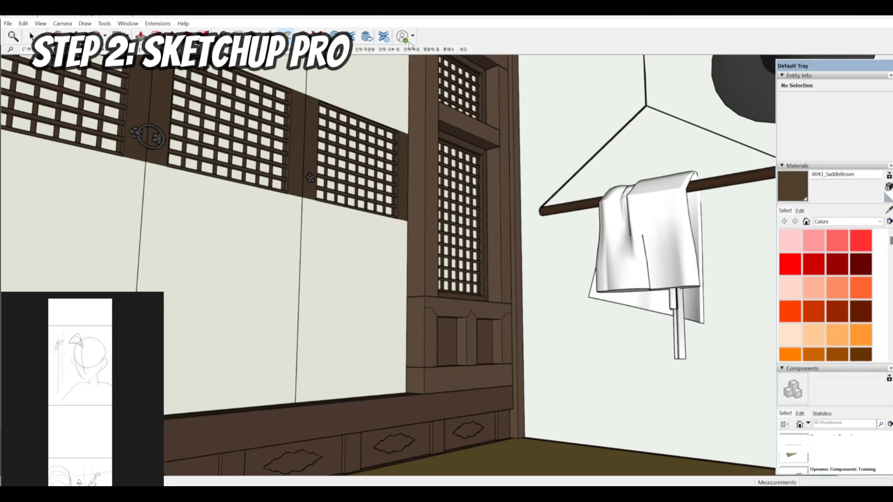
{"action": "mouse_move", "coordinate": [493, 199]}
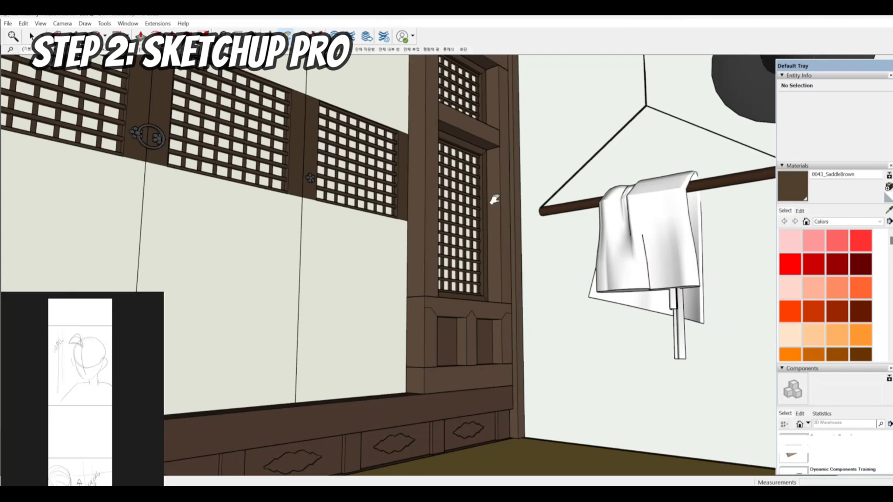
{"action": "mouse_move", "coordinate": [427, 387]}
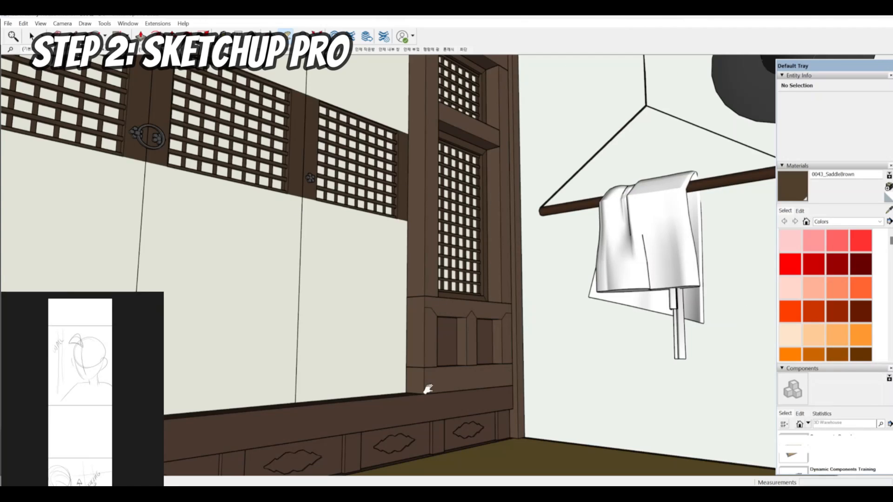
{"action": "mouse_move", "coordinate": [717, 51]}
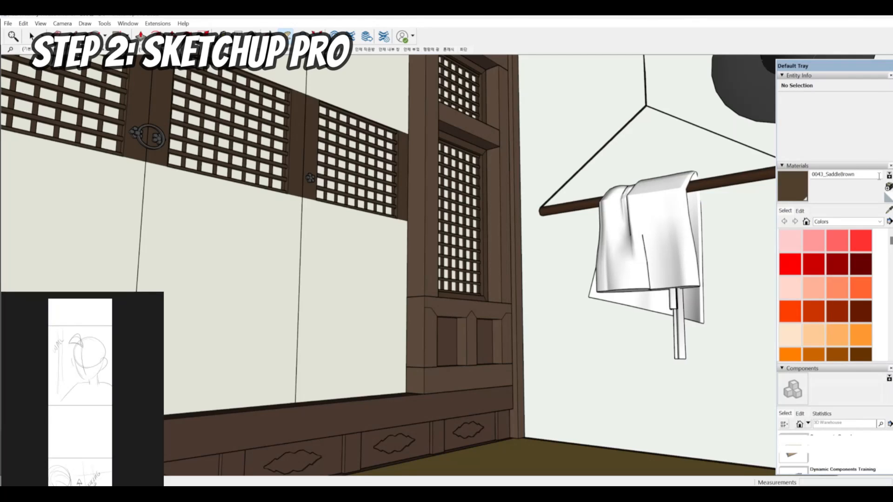
{"action": "scroll", "scroll_direction": "down", "scroll_amount": 3}
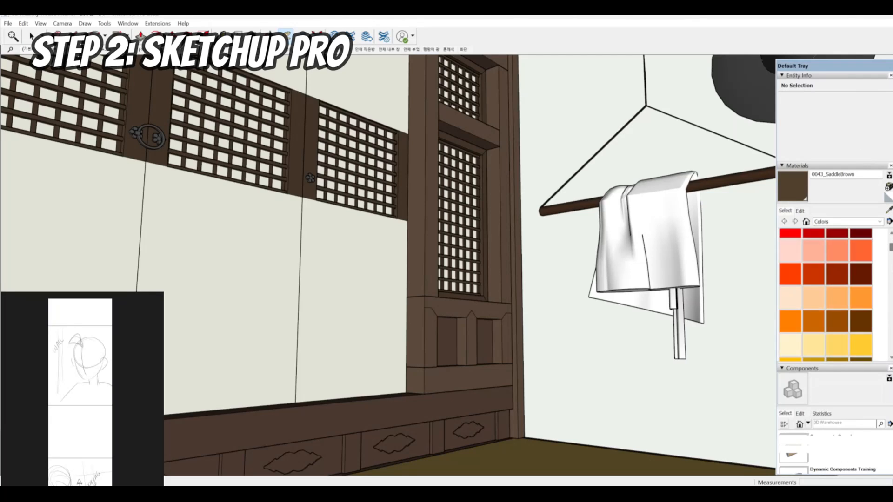
{"action": "scroll", "scroll_direction": "down", "scroll_amount": 3}
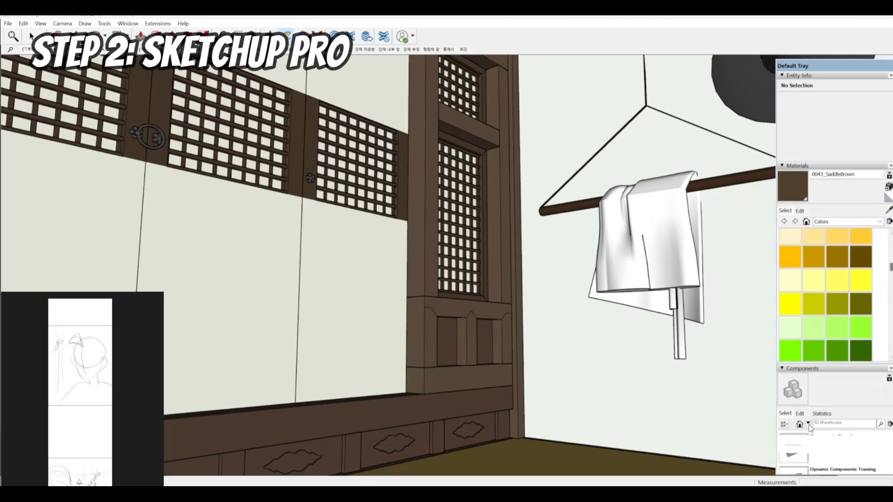
Step: Show the Shadows panel from Window > Default Tray for sun shading
{"action": "left_click", "coordinate": [128, 23]}
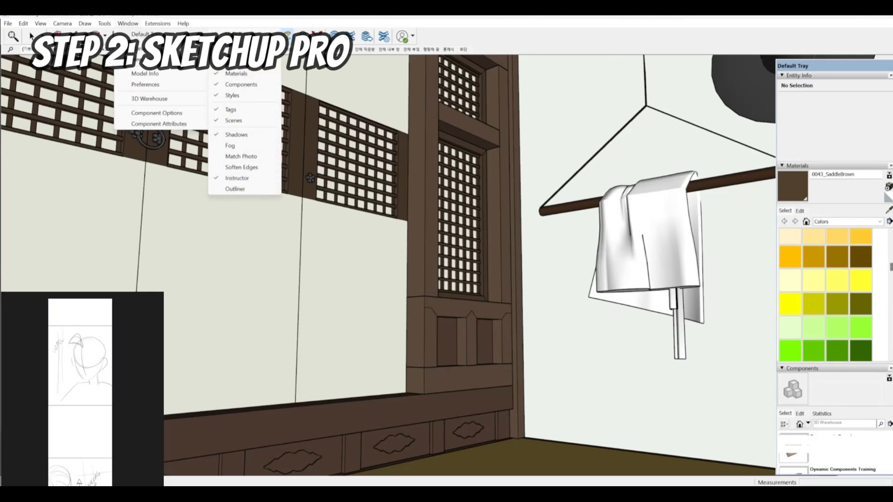
{"action": "mouse_move", "coordinate": [247, 95]}
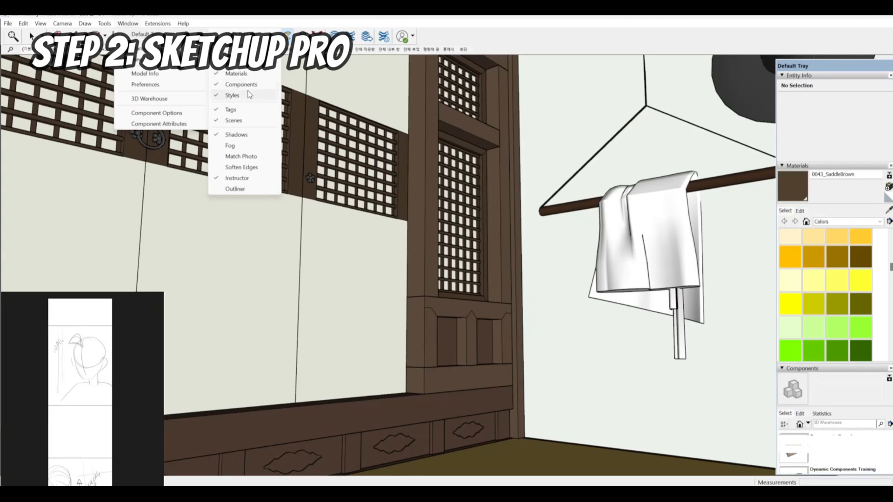
{"action": "mouse_move", "coordinate": [253, 107]}
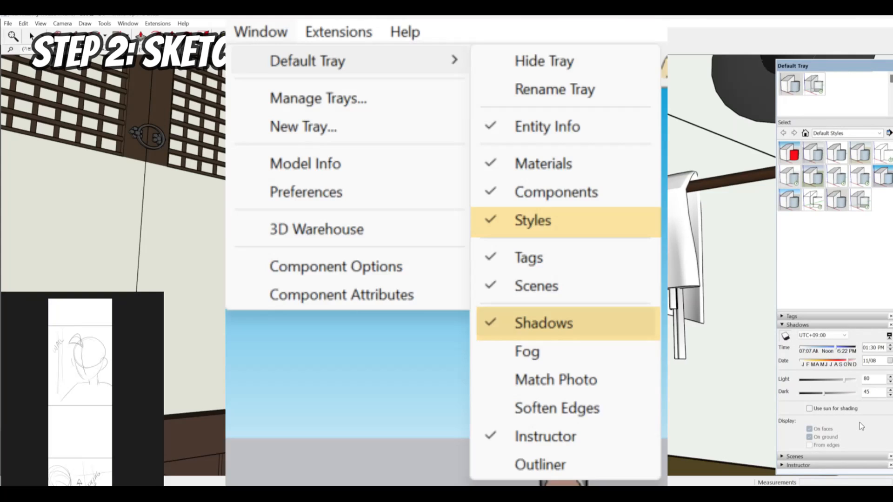
{"action": "left_click", "coordinate": [810, 408]}
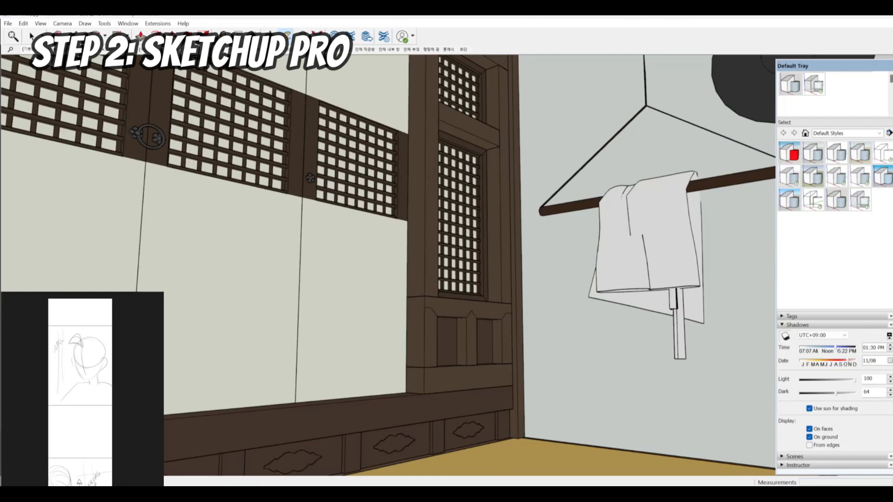
Step: Start a 2D Graphic export and browse to Stories > BTCT > Assets > Background Files
{"action": "left_click", "coordinate": [8, 23]}
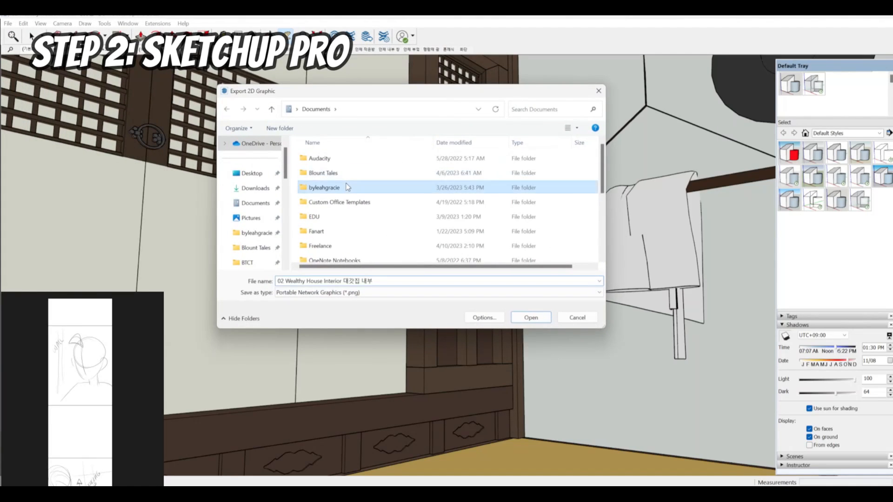
{"action": "double_click", "coordinate": [324, 186]}
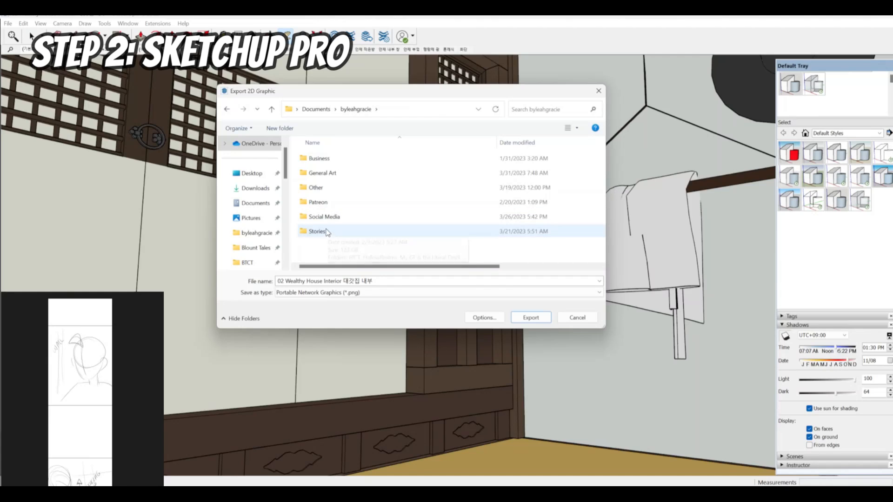
{"action": "double_click", "coordinate": [317, 232]}
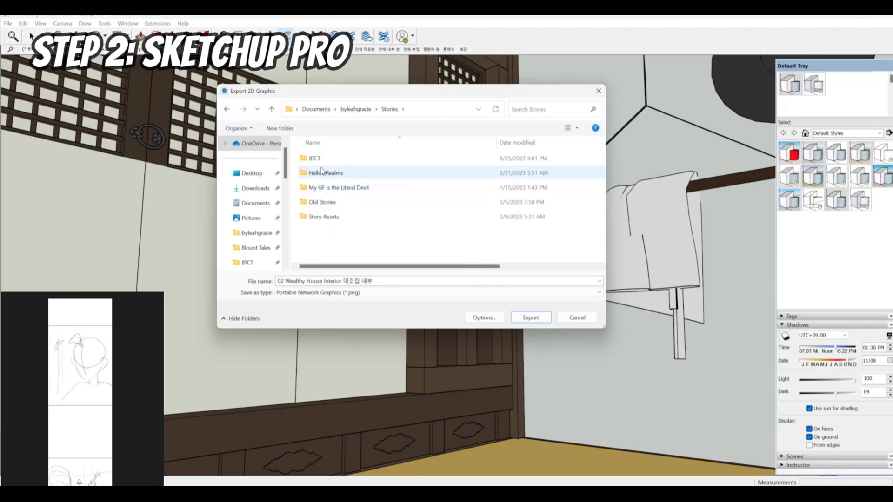
{"action": "double_click", "coordinate": [314, 158]}
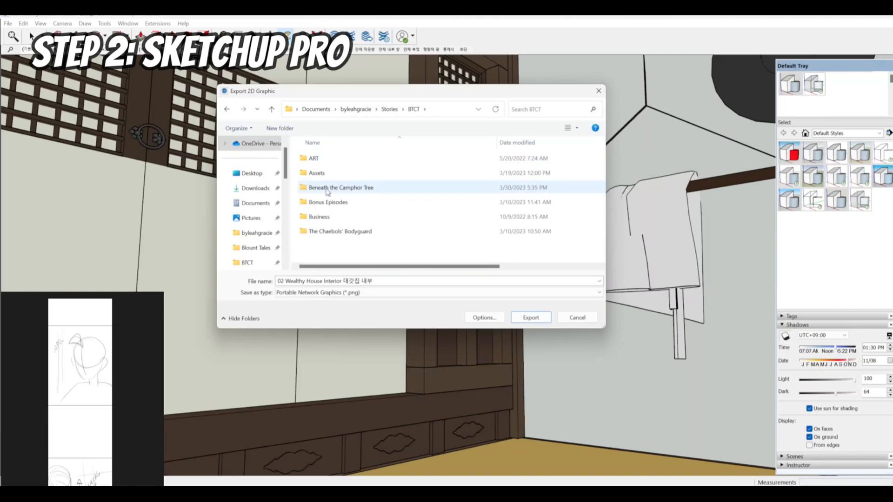
{"action": "mouse_move", "coordinate": [327, 202]}
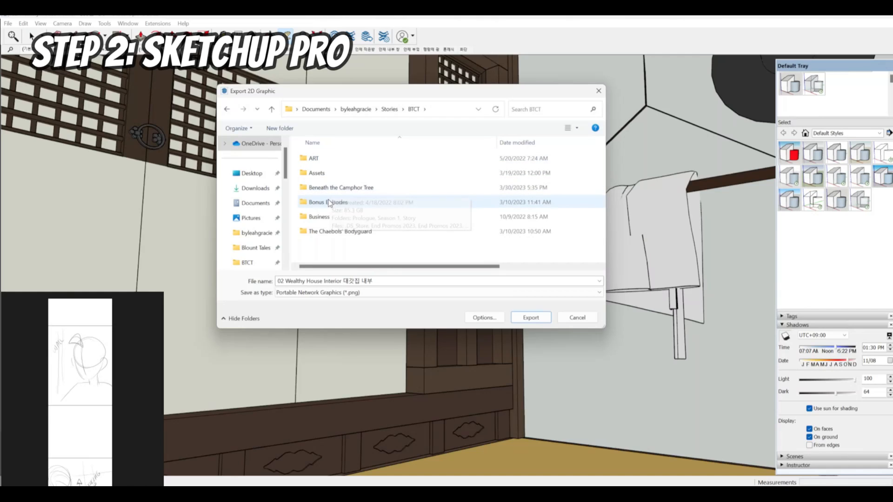
{"action": "double_click", "coordinate": [317, 187]}
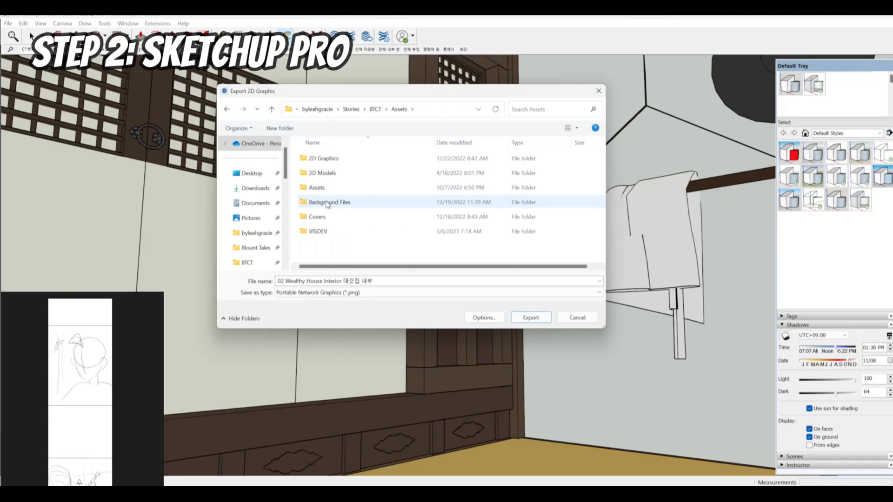
{"action": "double_click", "coordinate": [329, 202]}
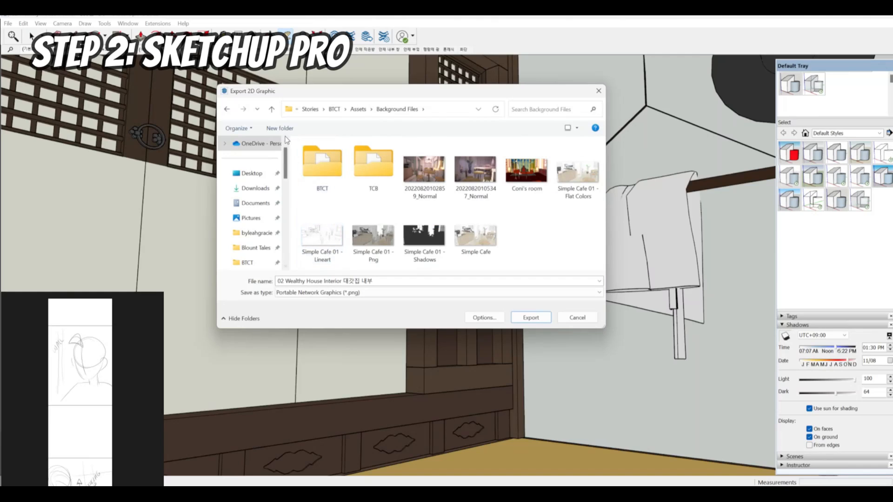
Step: Create a new Acon3D folder there and enter it as the export location
{"action": "left_click", "coordinate": [280, 127]}
{"action": "type", "text": "Acon3D"}
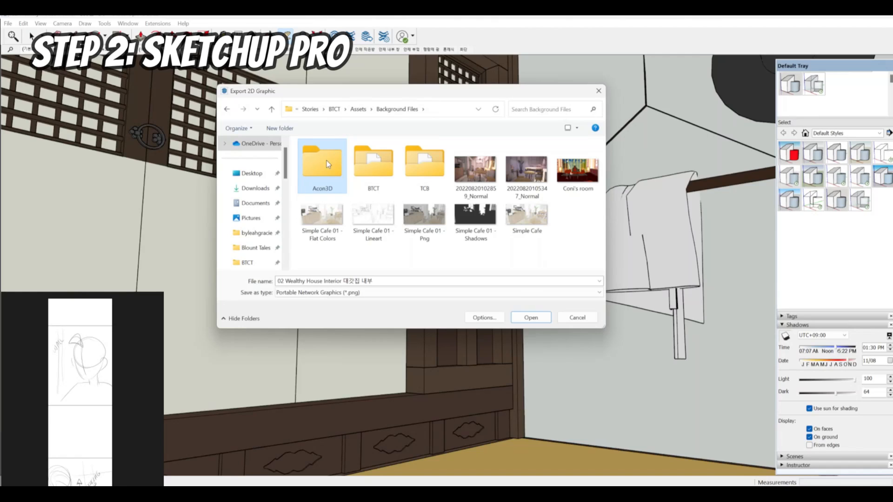
{"action": "double_click", "coordinate": [321, 162]}
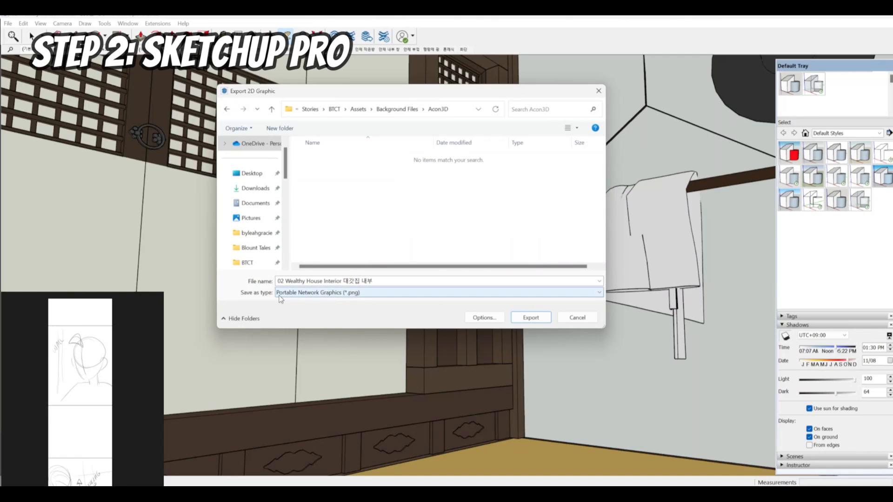
{"action": "mouse_move", "coordinate": [356, 299]}
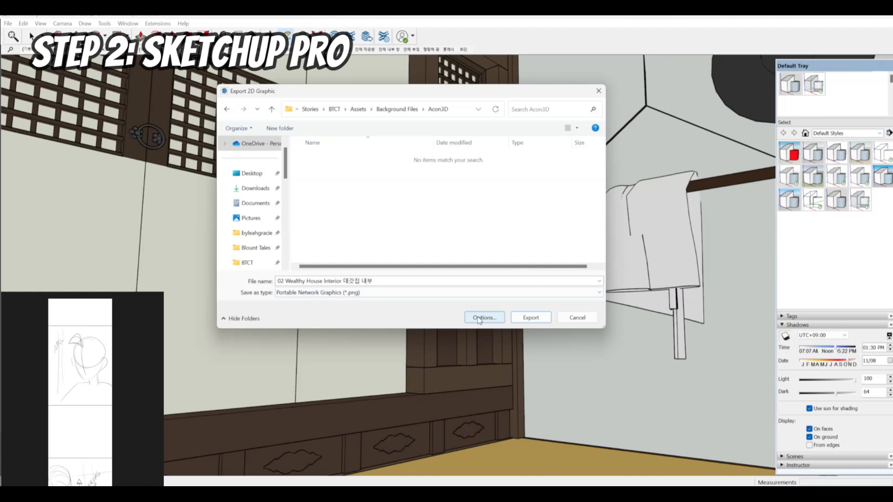
Step: Set export options to 5000 by 2360 pixels with anti-aliasing and transparent background
{"action": "left_click", "coordinate": [483, 318]}
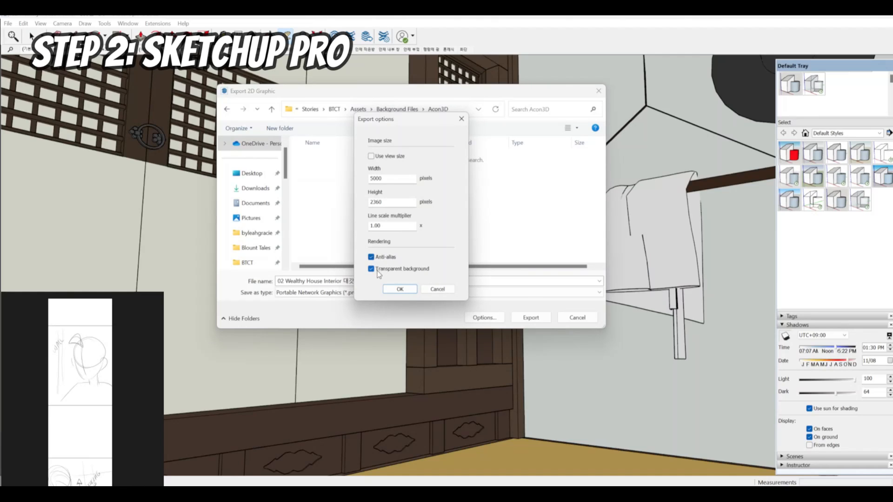
{"action": "mouse_move", "coordinate": [419, 273]}
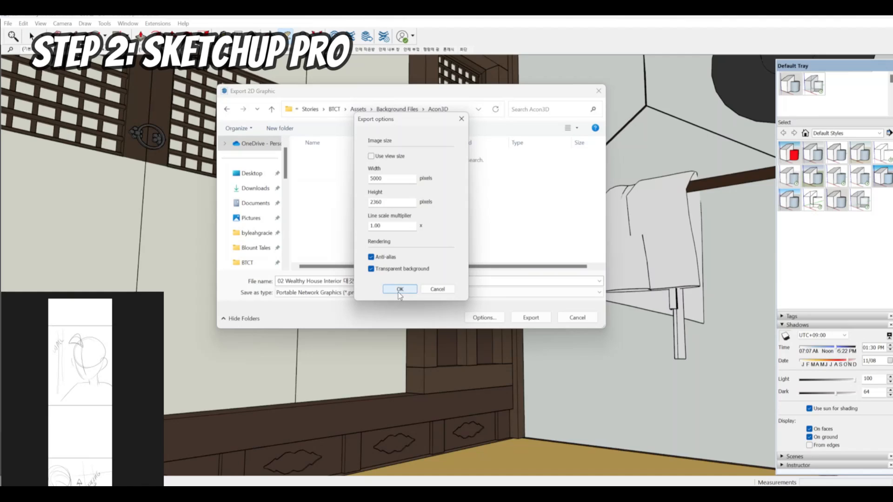
{"action": "mouse_move", "coordinate": [391, 277]}
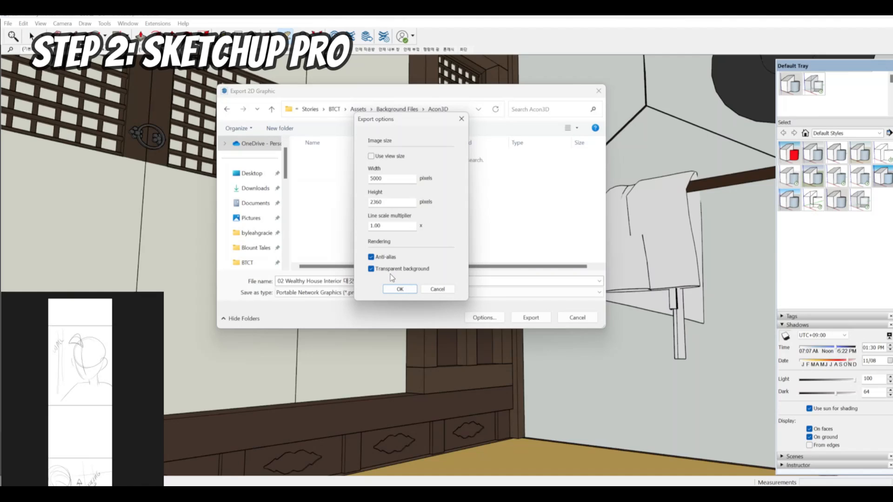
{"action": "mouse_move", "coordinate": [390, 288]}
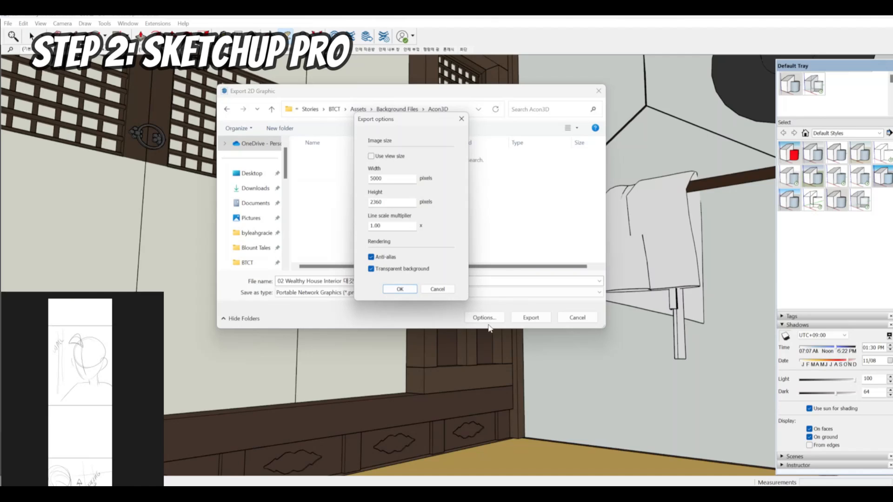
{"action": "mouse_move", "coordinate": [427, 273]}
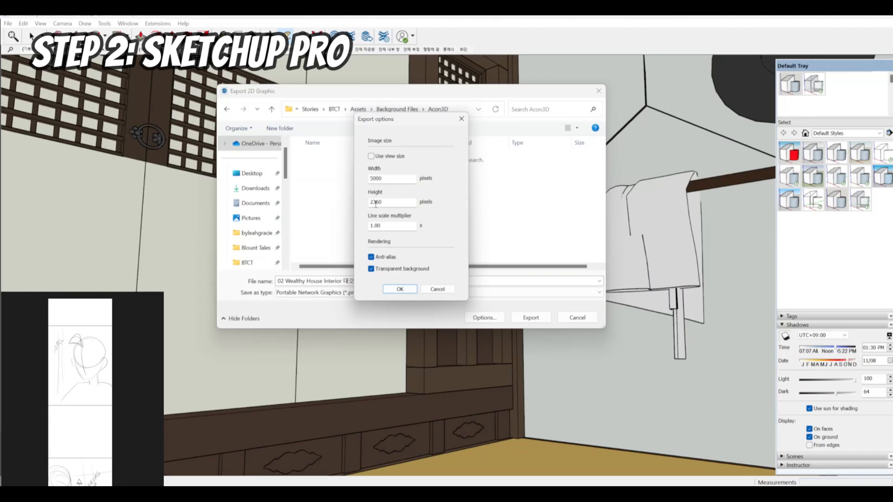
{"action": "left_click", "coordinate": [391, 201]}
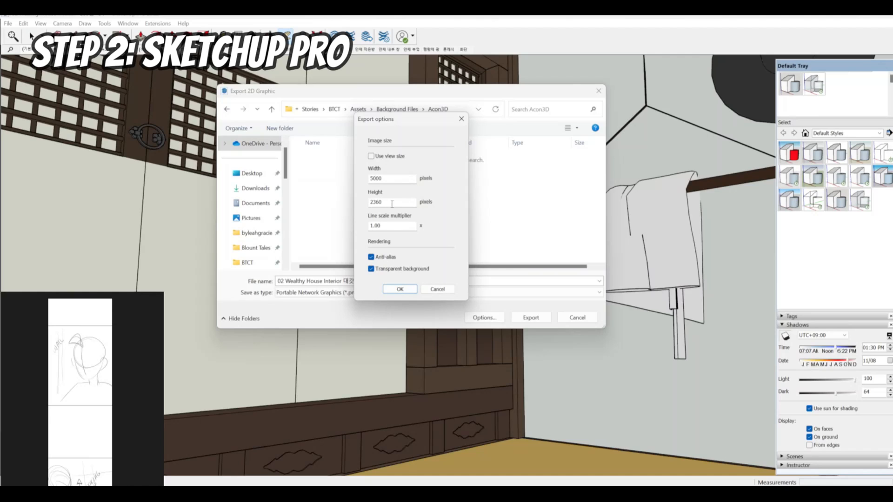
{"action": "left_click", "coordinate": [400, 288]}
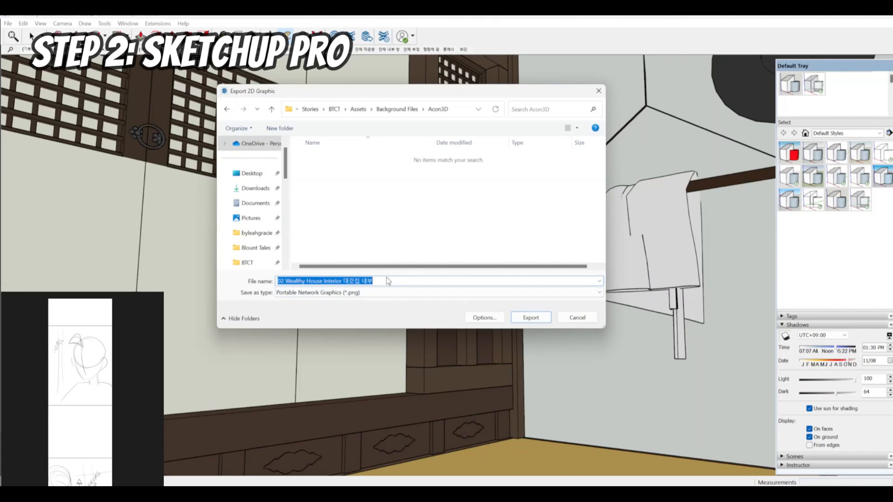
Step: Export the room view as a PNG named 'Image 1' into the Acon3D folder
{"action": "type", "text": "Image 1"}
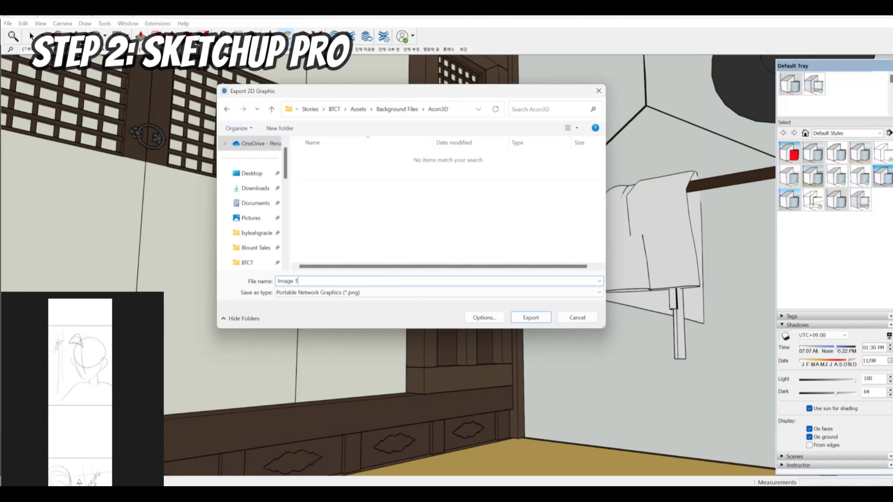
{"action": "left_click", "coordinate": [529, 317]}
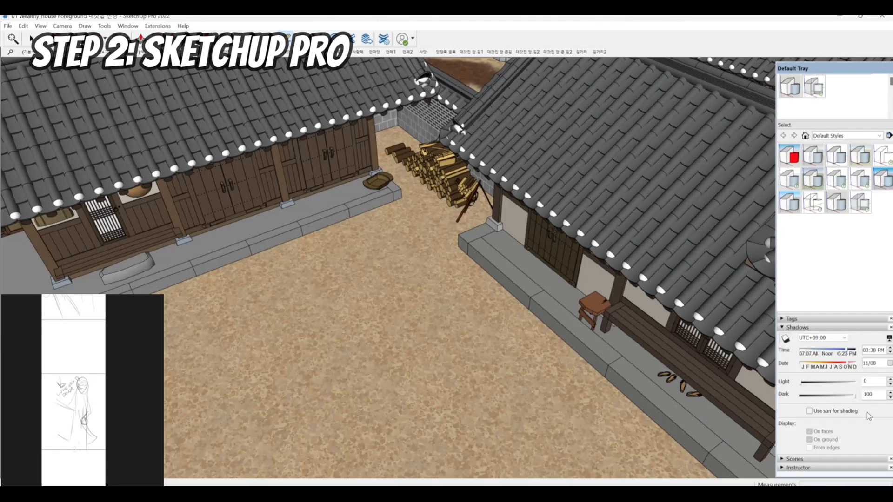
Step: Turn on sun shading so the courtyard roofs cast shadows across the yard
{"action": "left_click", "coordinate": [809, 410]}
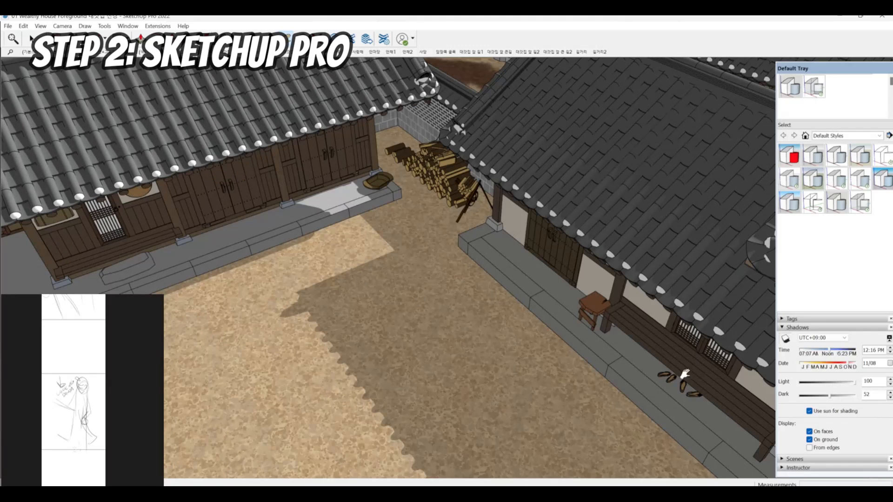
{"action": "mouse_move", "coordinate": [789, 343]}
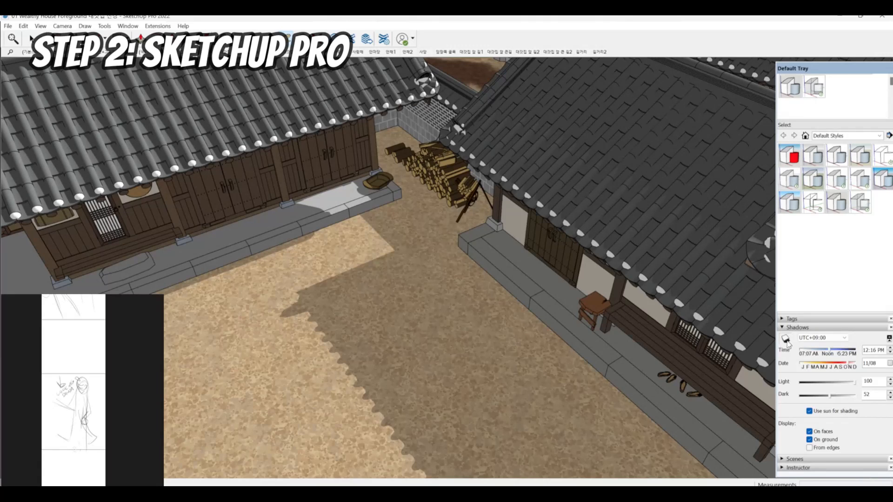
{"action": "mouse_move", "coordinate": [785, 339]}
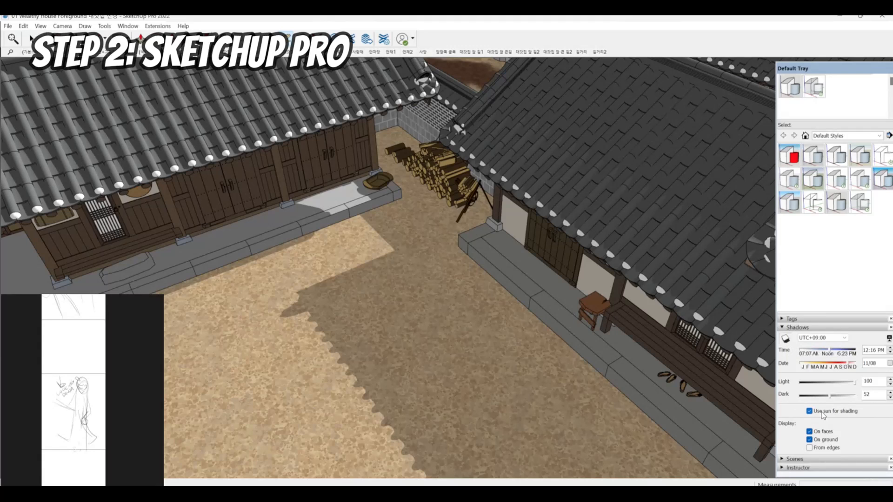
{"action": "mouse_move", "coordinate": [842, 416]}
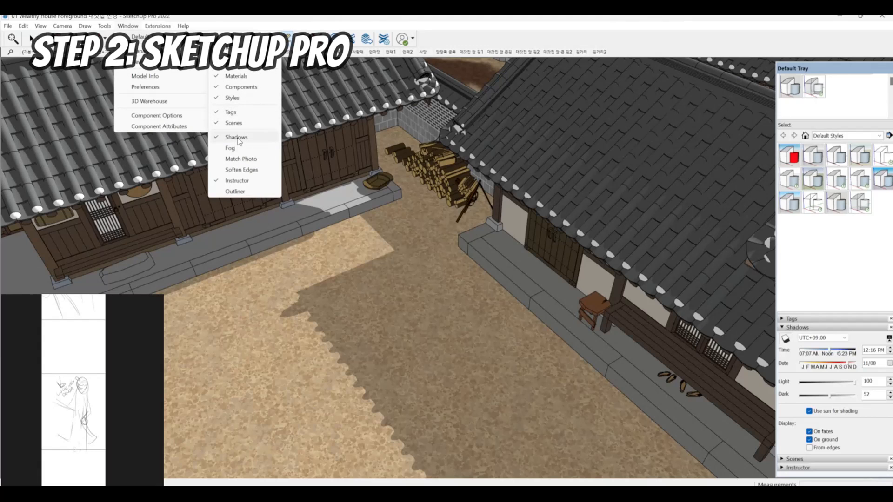
{"action": "mouse_move", "coordinate": [477, 40]}
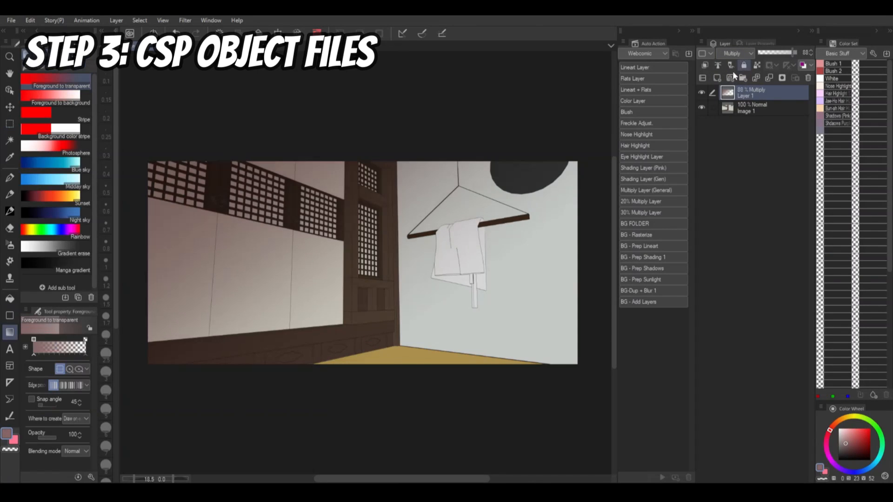
Step: Add new Multiply raster layers over the room and courtyard renders for shading
{"action": "left_click", "coordinate": [703, 77]}
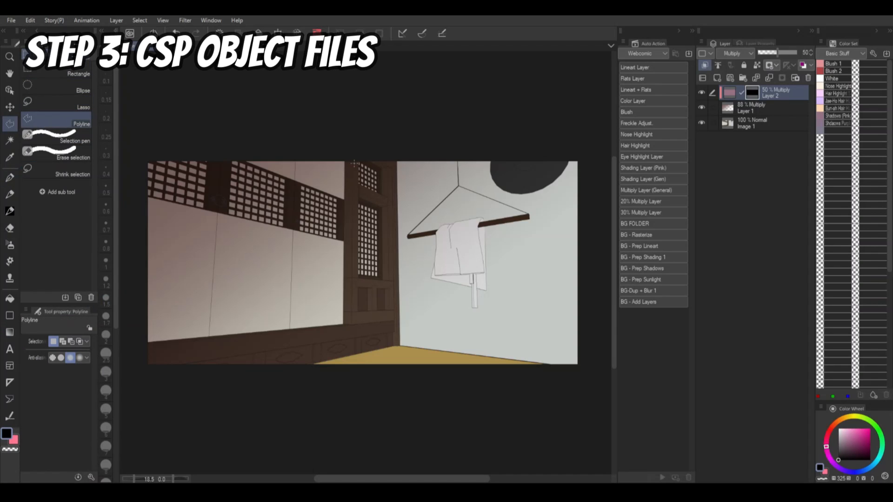
{"action": "left_click", "coordinate": [130, 344]}
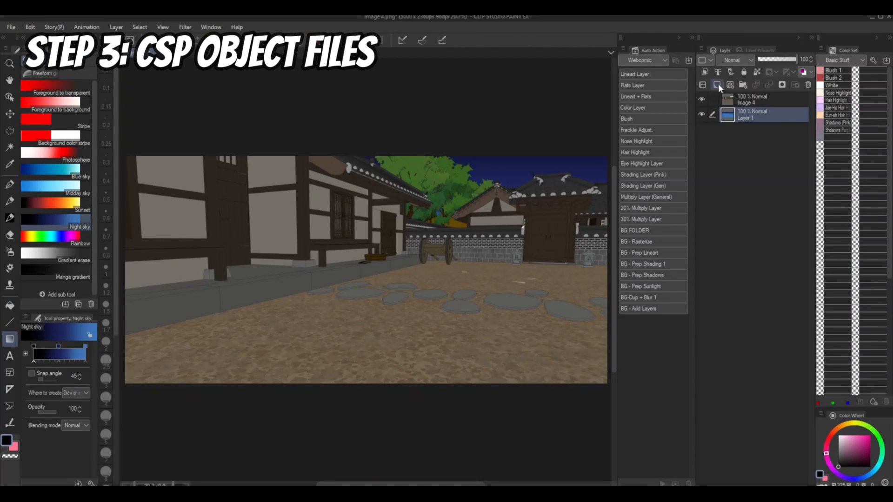
{"action": "left_click", "coordinate": [717, 84]}
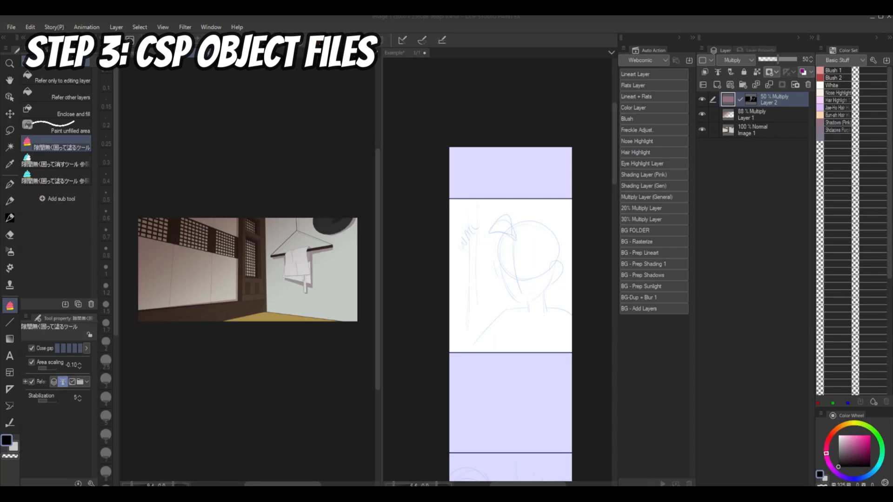
{"action": "mouse_move", "coordinate": [439, 287]}
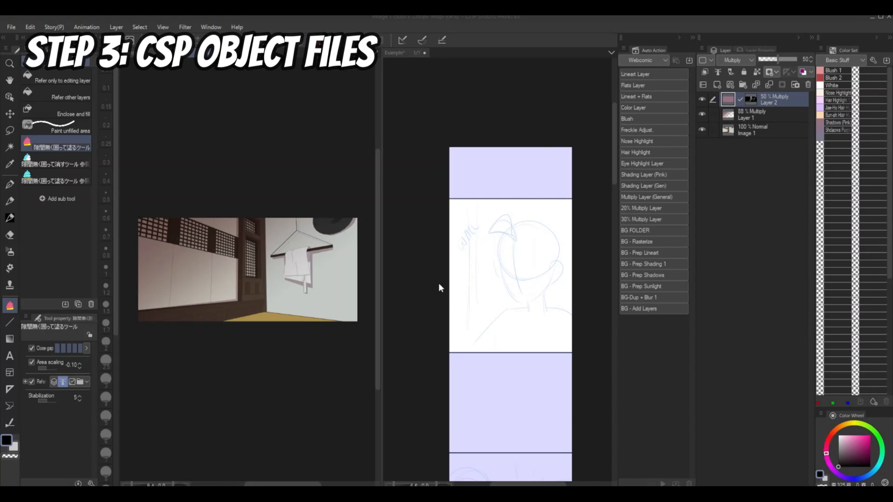
{"action": "mouse_move", "coordinate": [407, 132]}
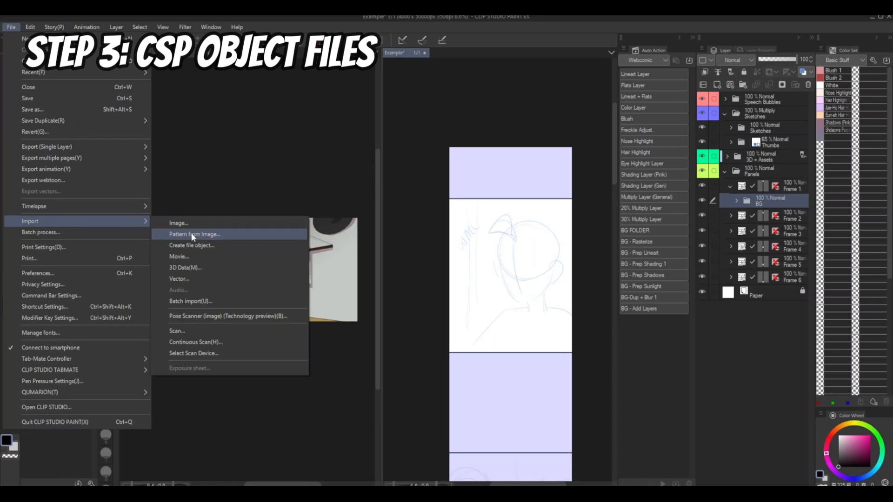
Step: Import Image 1 from BTCT > Assets > Background Files > Acon3D as a file object
{"action": "left_click", "coordinate": [192, 245]}
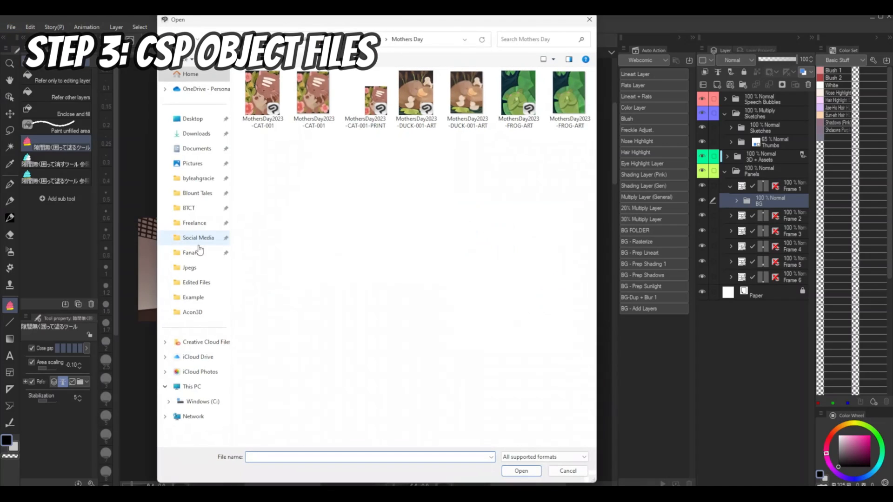
{"action": "left_click", "coordinate": [189, 208]}
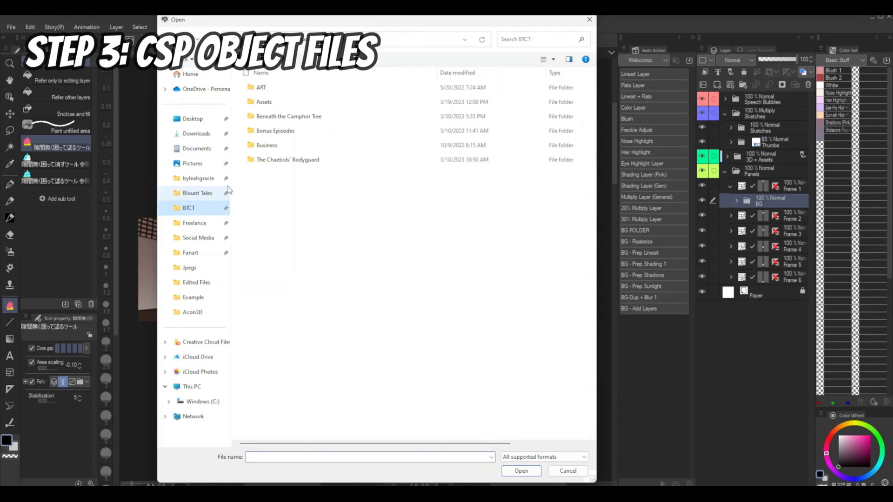
{"action": "double_click", "coordinate": [263, 101]}
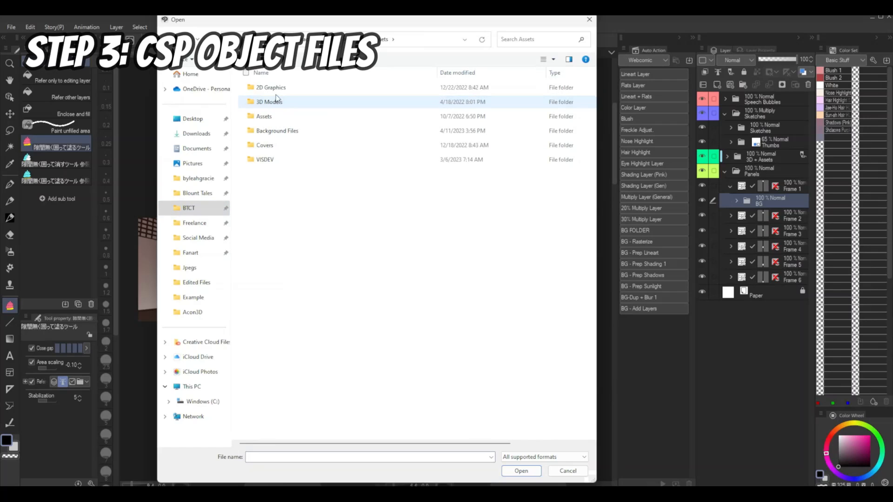
{"action": "double_click", "coordinate": [263, 116]}
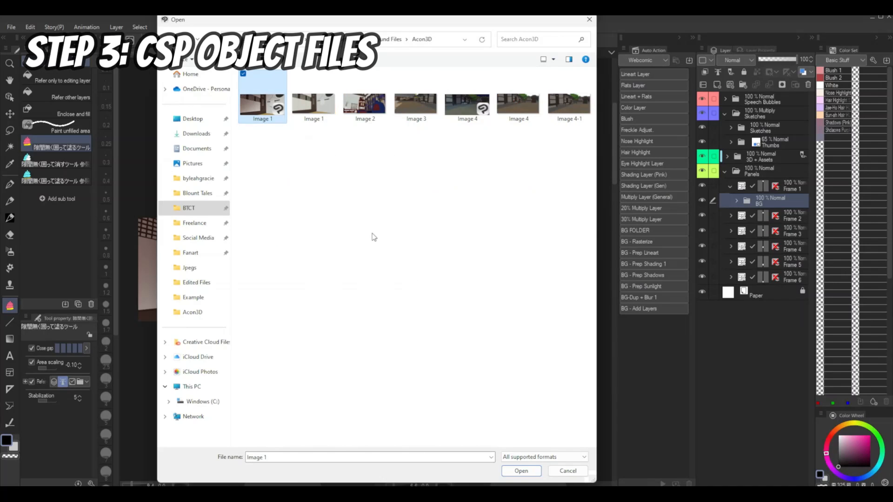
{"action": "left_click", "coordinate": [520, 471]}
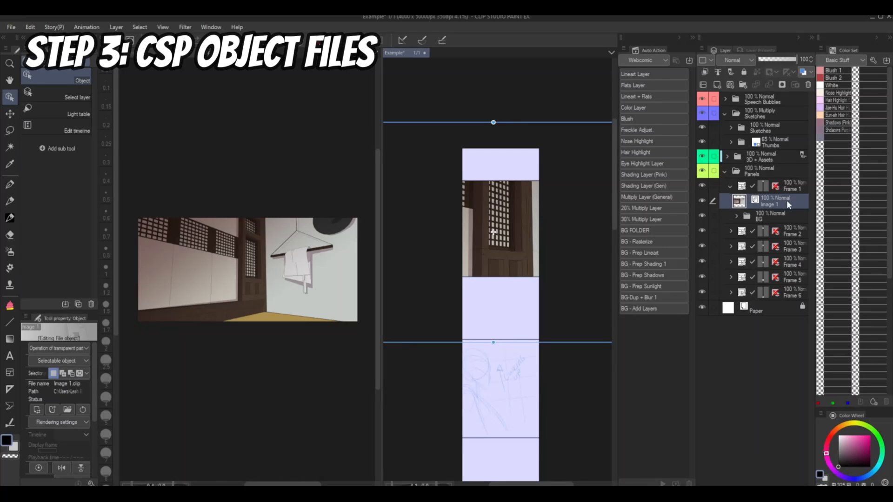
Step: Drag the Image 1 file object layer into Frame 1's BG folder
{"action": "left_click", "coordinate": [737, 216]}
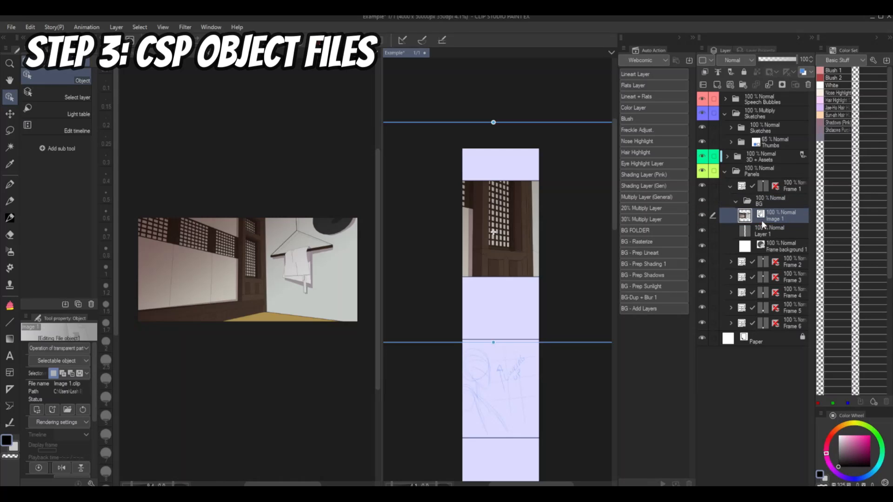
{"action": "mouse_move", "coordinate": [256, 205]}
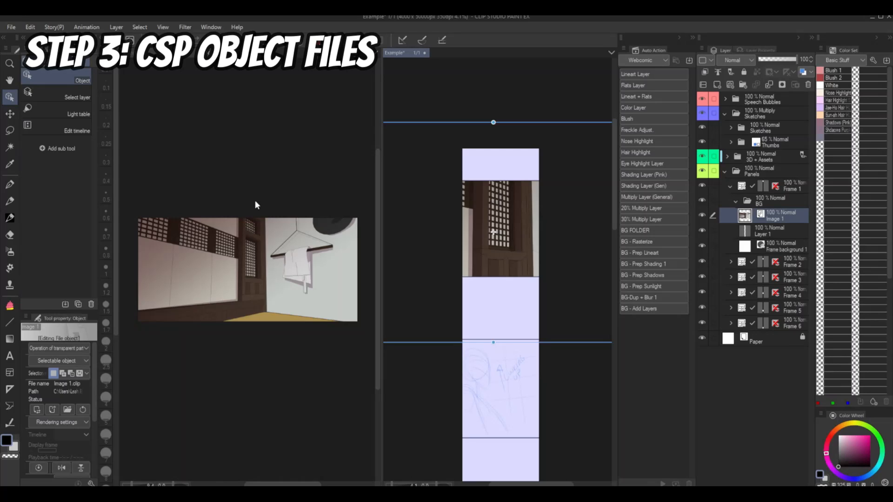
{"action": "mouse_move", "coordinate": [191, 207]}
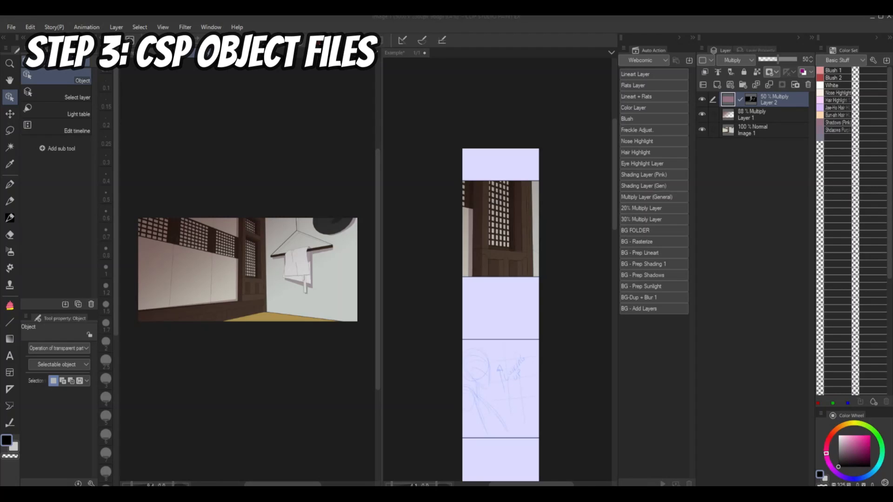
{"action": "mouse_move", "coordinate": [488, 58]}
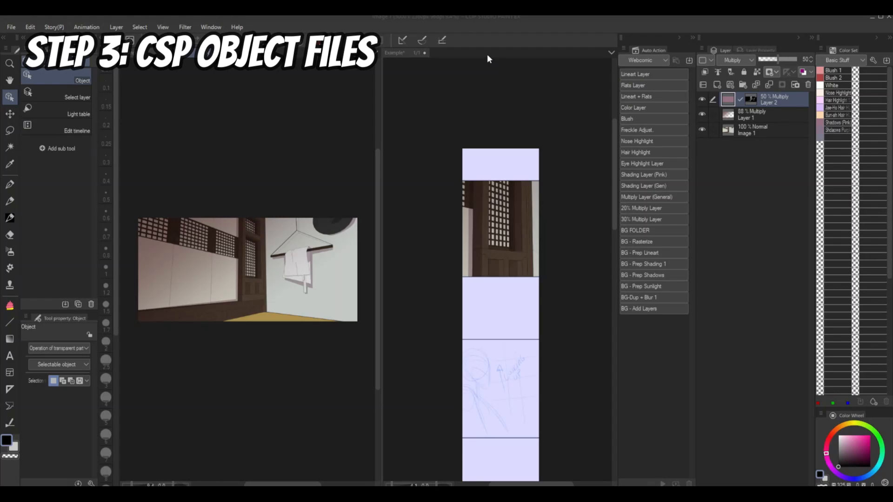
Step: Switch to the G-pen to add magenta touch-ups on the room render
{"action": "left_click", "coordinate": [9, 184]}
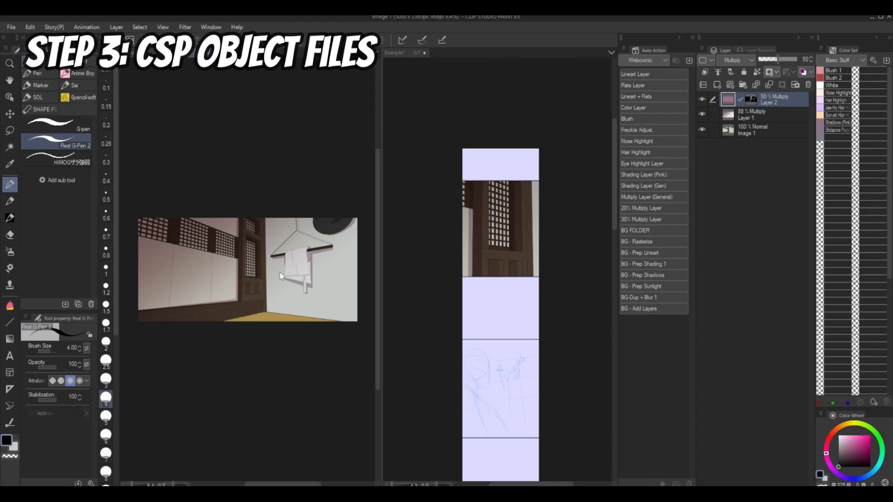
{"action": "mouse_move", "coordinate": [255, 229]}
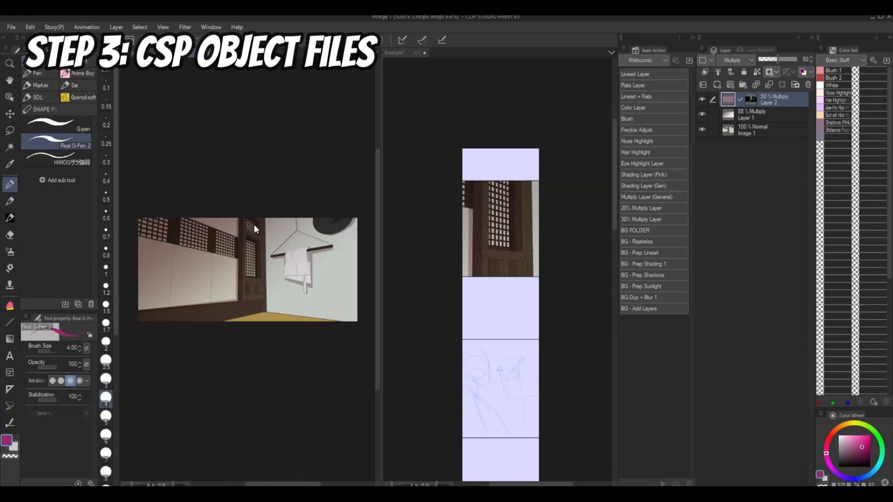
{"action": "mouse_move", "coordinate": [265, 222]}
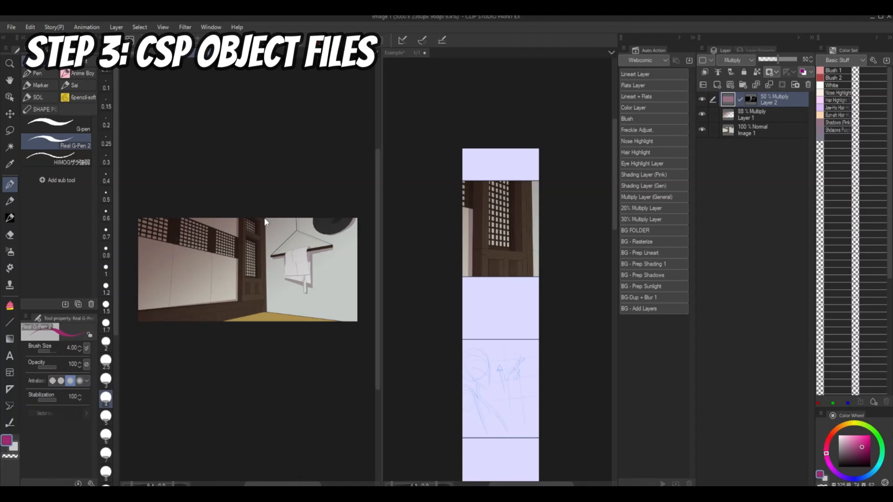
{"action": "mouse_move", "coordinate": [263, 230]}
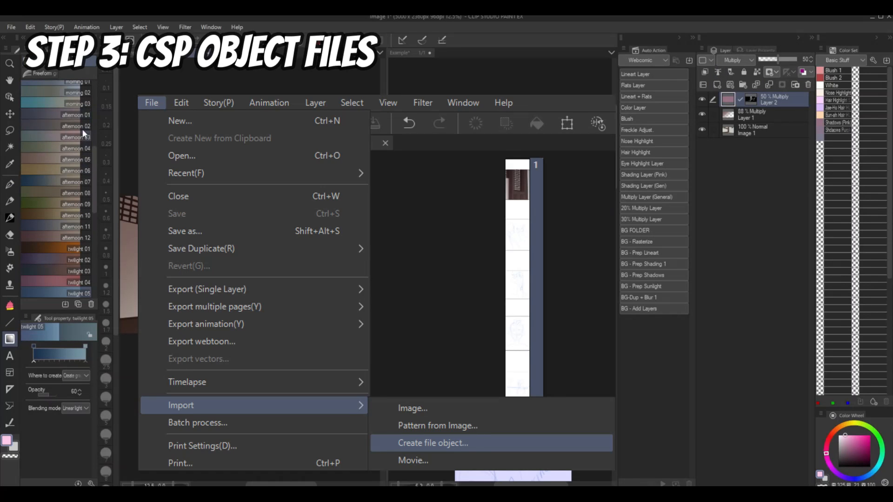
Step: Start Save As for Image 2 in the Acon3D folder with PNG type
{"action": "left_click", "coordinate": [432, 442]}
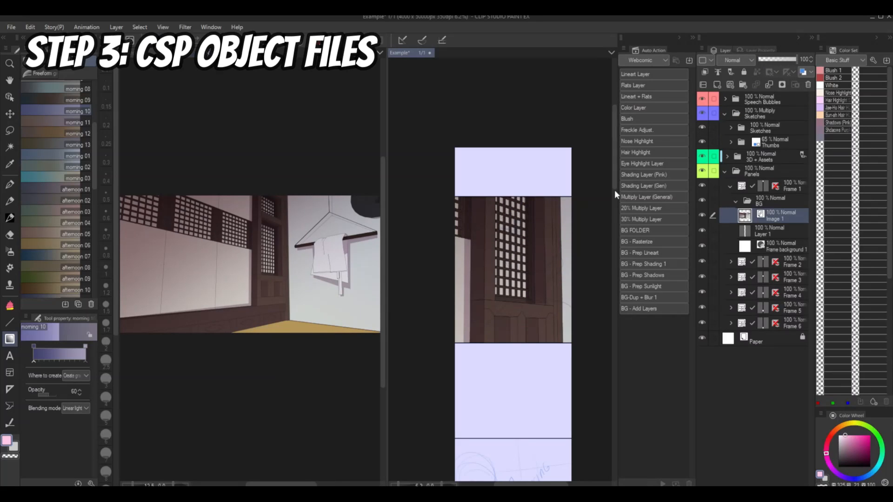
{"action": "scroll", "scroll_direction": "down", "scroll_amount": 3}
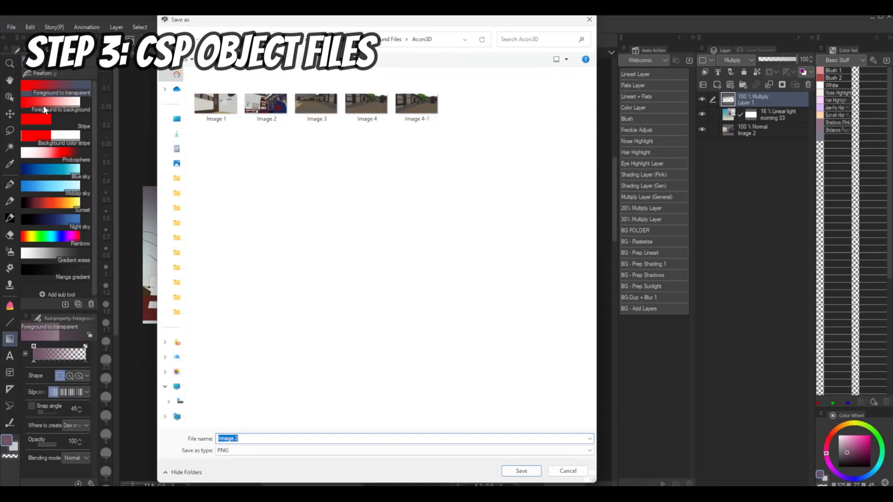
Step: Save Image 2 as PNG and place it as a file object in Frame 2
{"action": "left_click", "coordinate": [519, 471]}
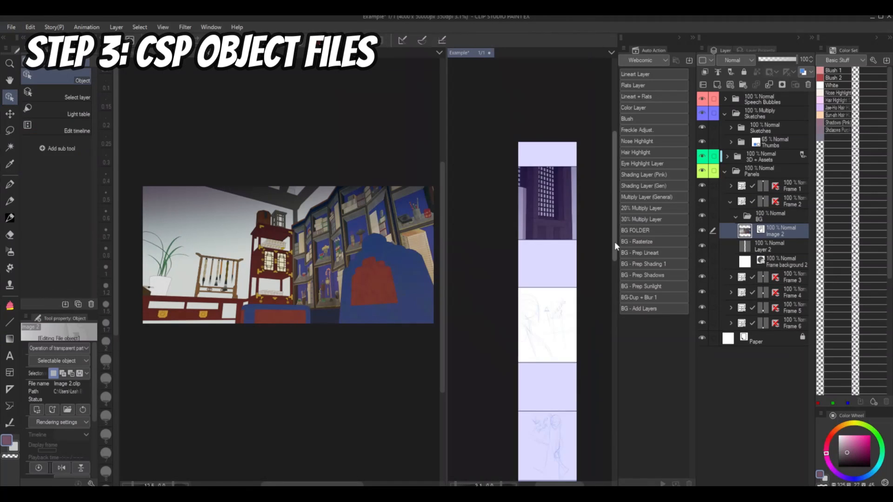
{"action": "scroll", "scroll_direction": "down", "scroll_amount": 3}
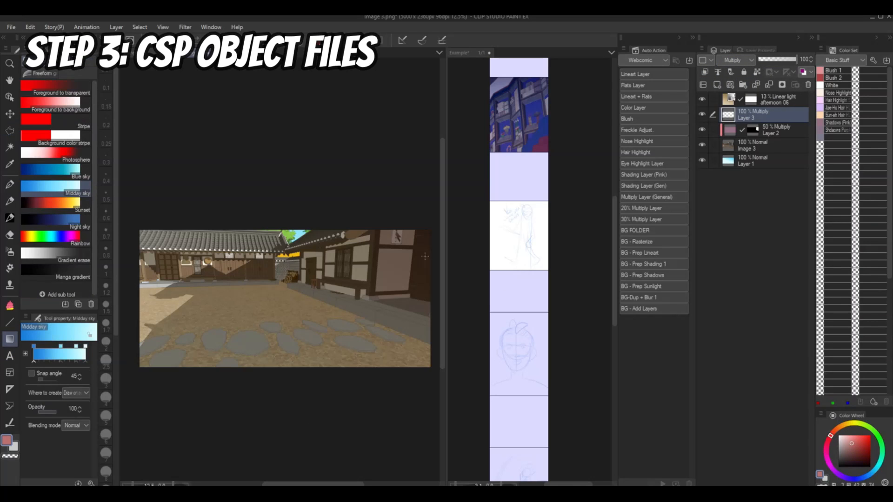
{"action": "left_click", "coordinate": [11, 27]}
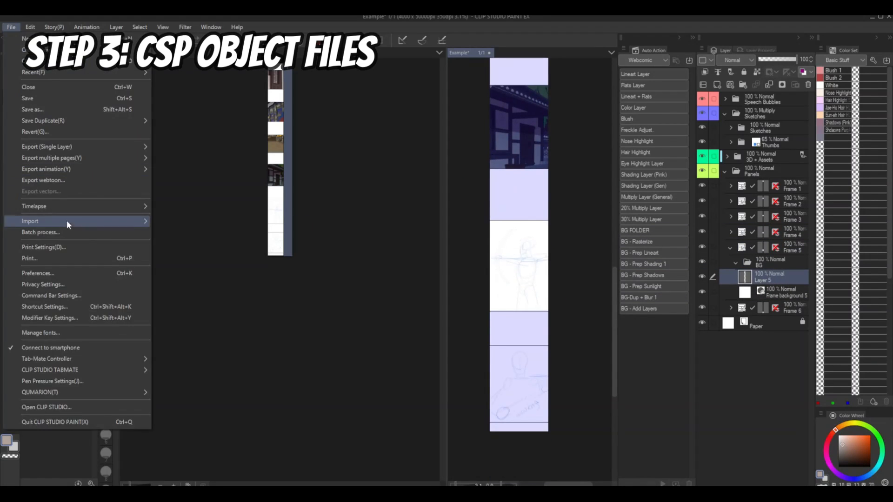
Step: Import Image 3 as a file object into Frame 5's BG folder
{"action": "left_click", "coordinate": [29, 221]}
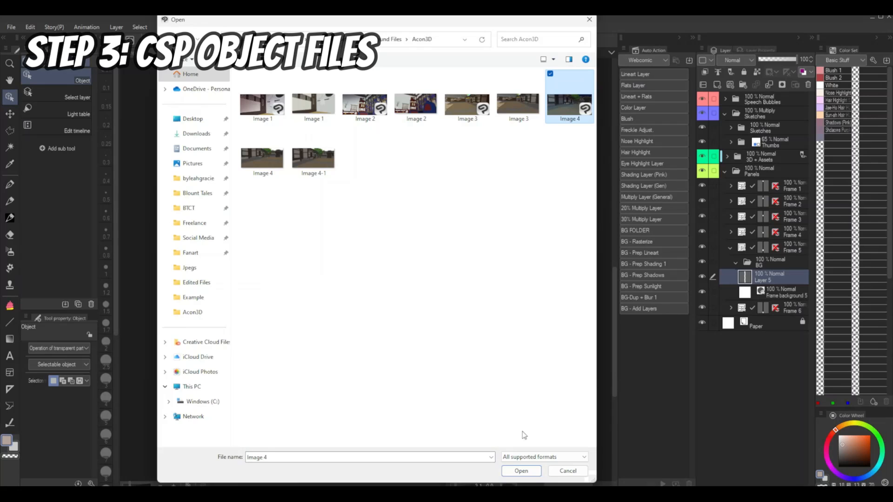
{"action": "left_click", "coordinate": [520, 471]}
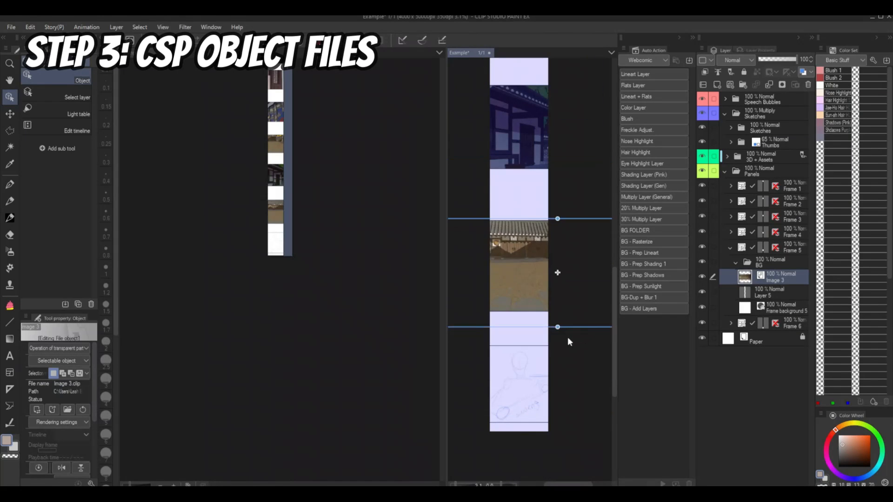